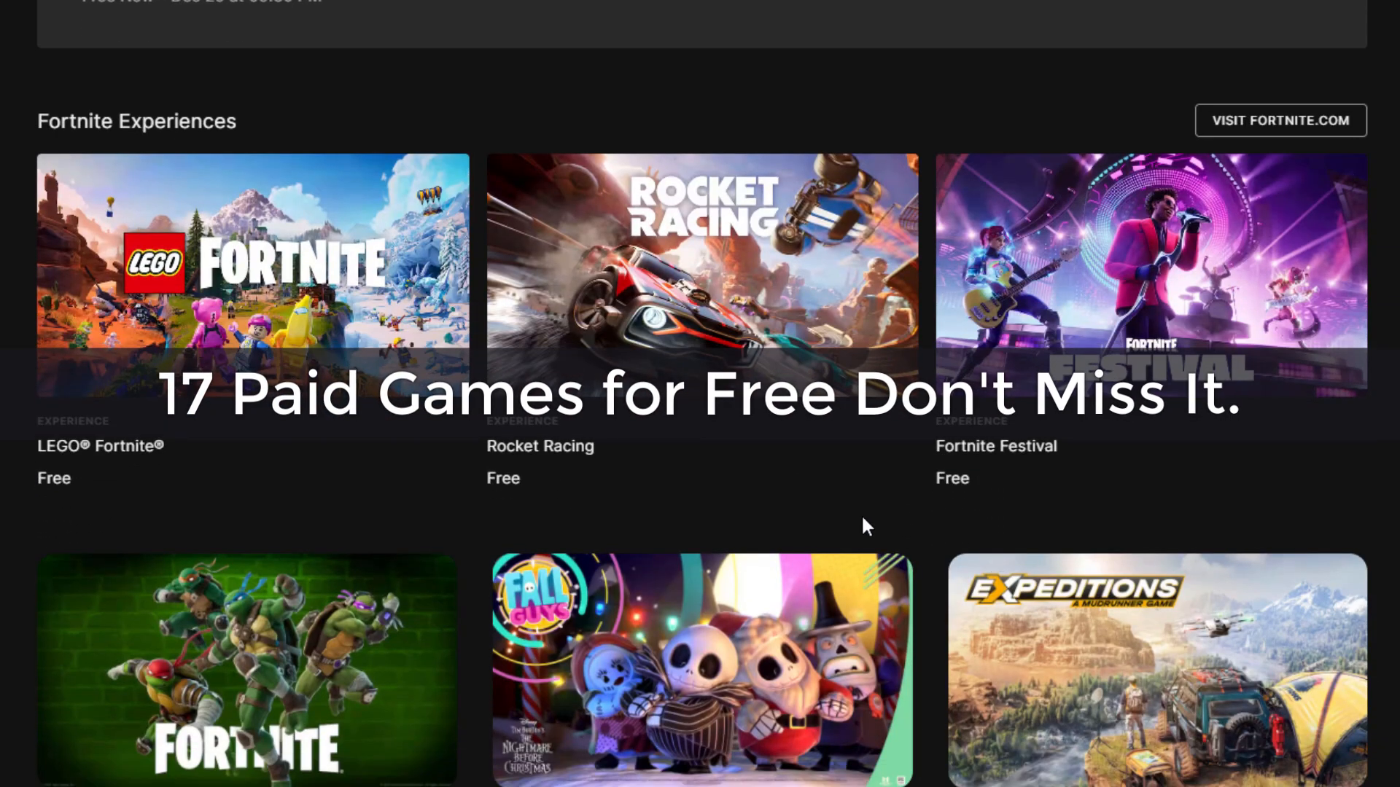
mouse_move(130, 475)
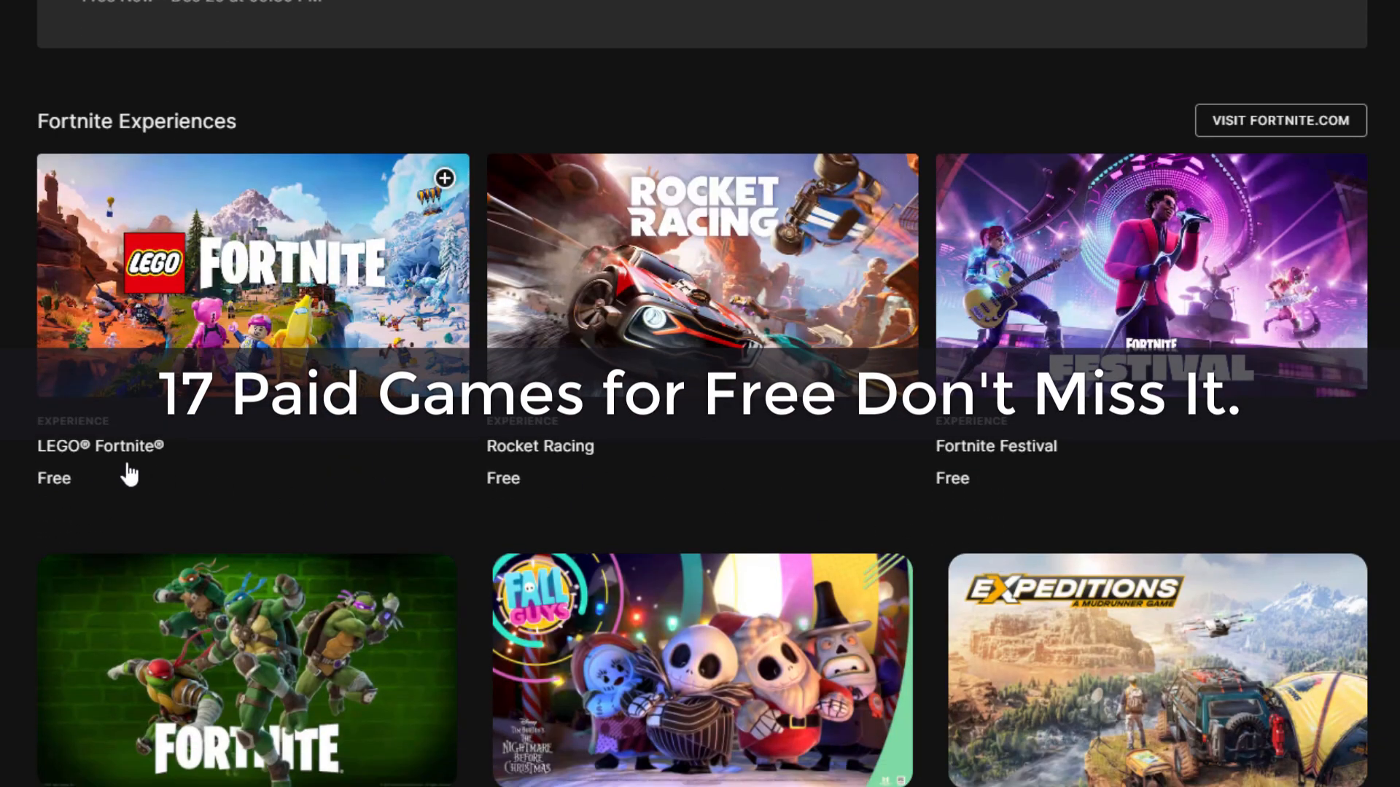
mouse_move(560, 468)
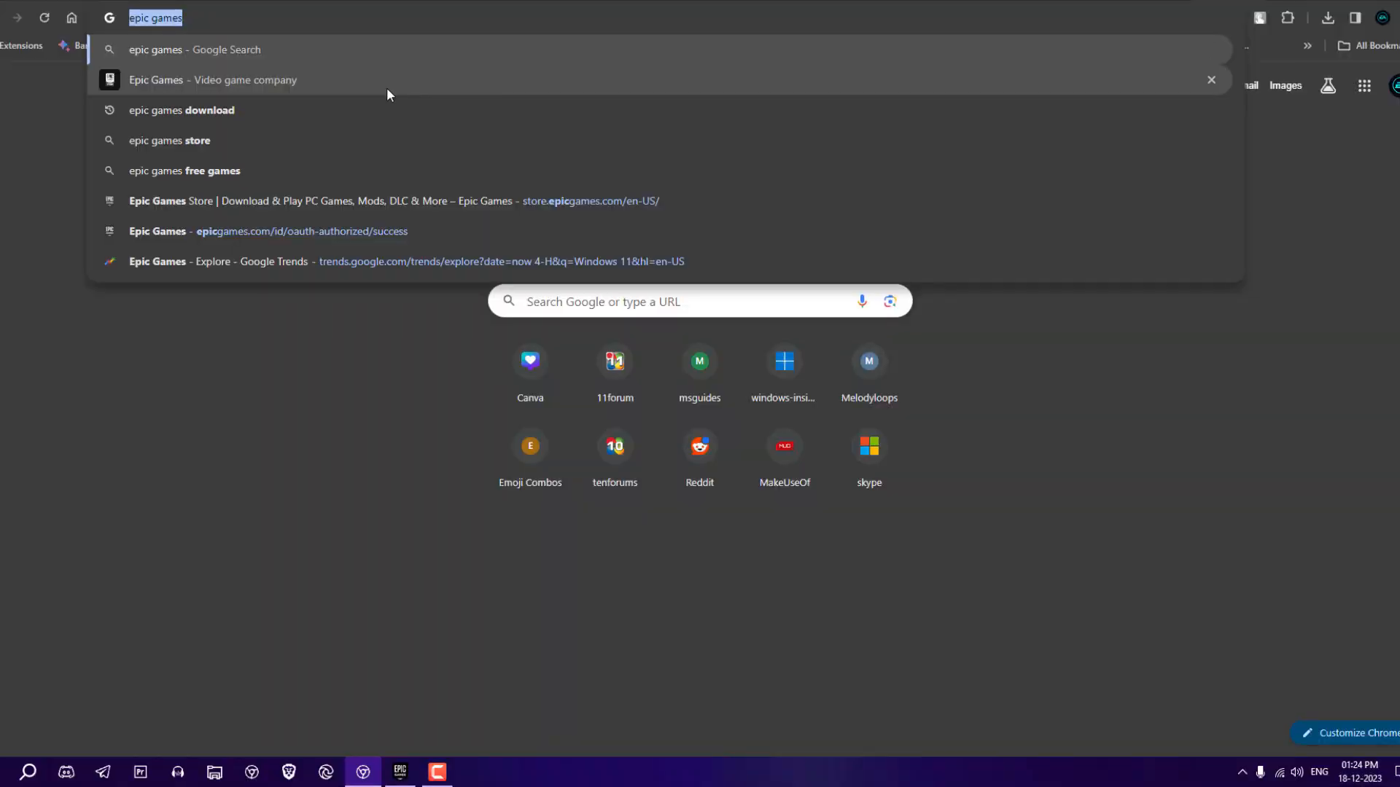
- Visit the Epic Games download page in Chrome and check the recent downloads
click(180, 110)
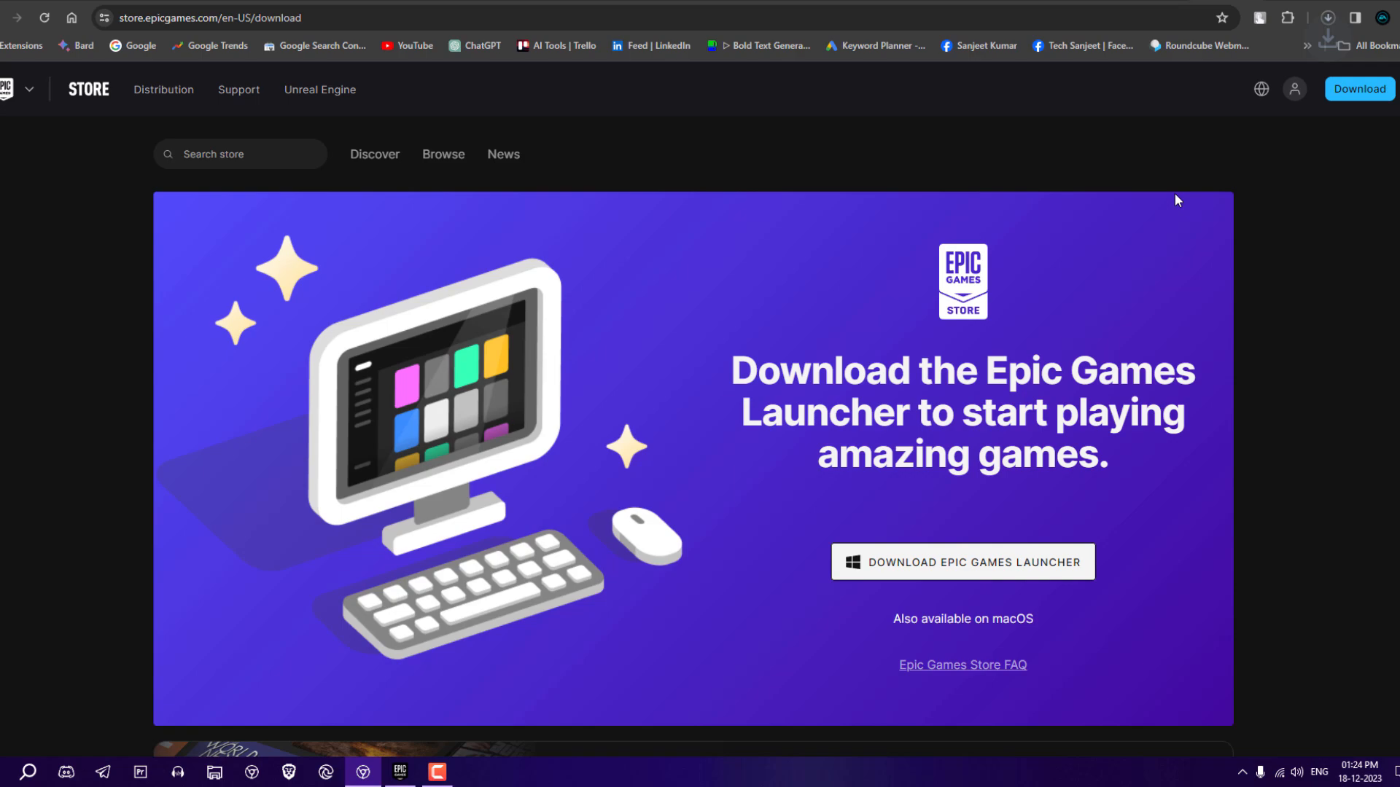
click(1327, 17)
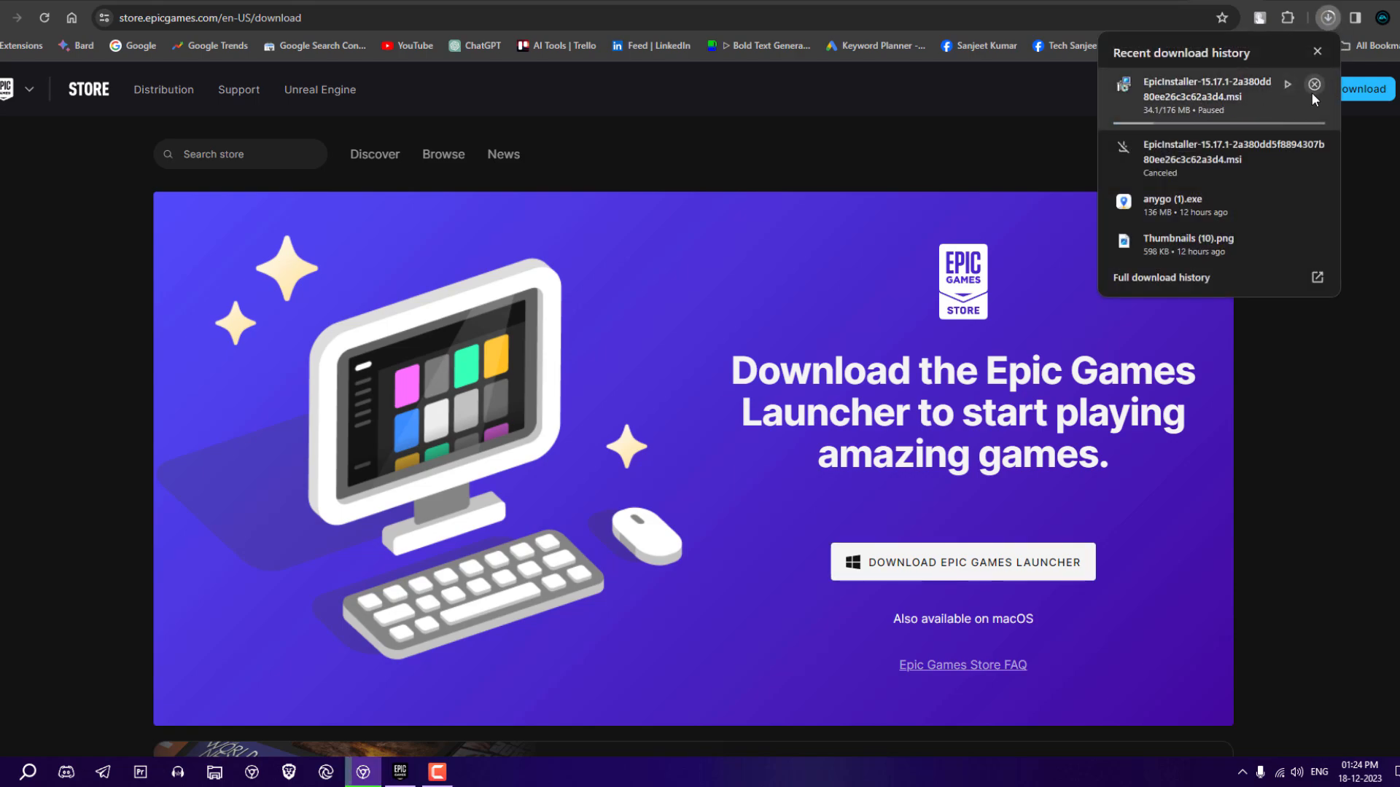
- Launch the installed Epic Games Launcher from Windows search ('epi')
click(16, 773)
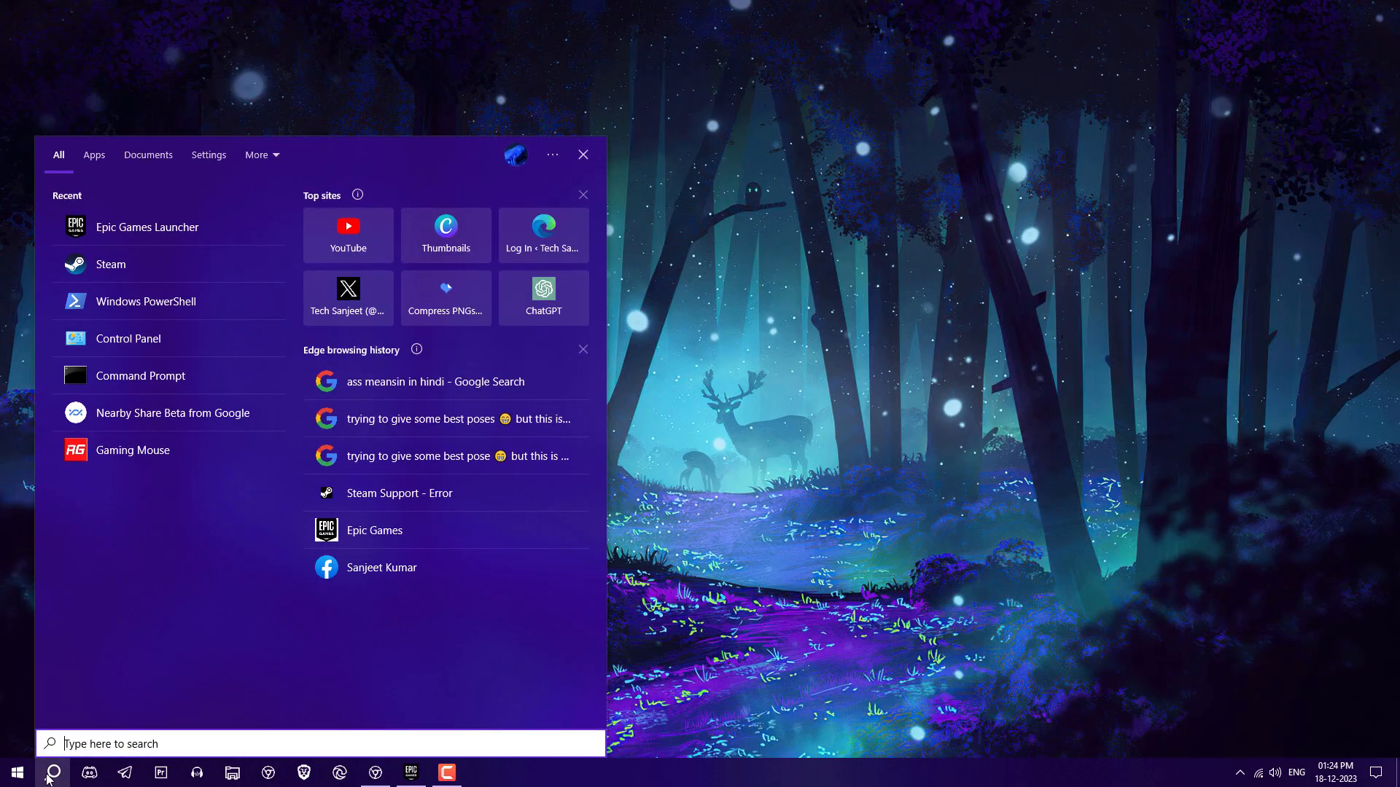
text(epi)
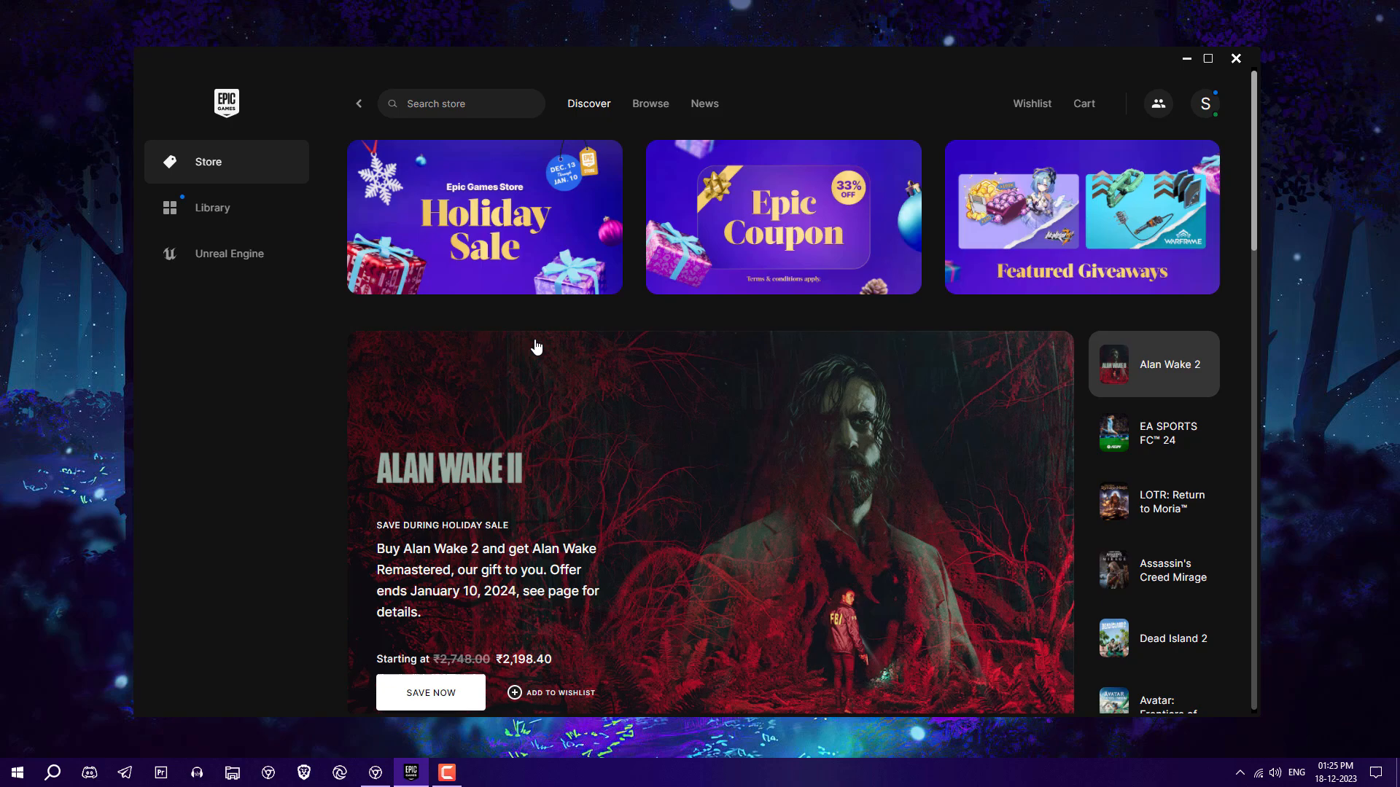
mouse_move(1009, 282)
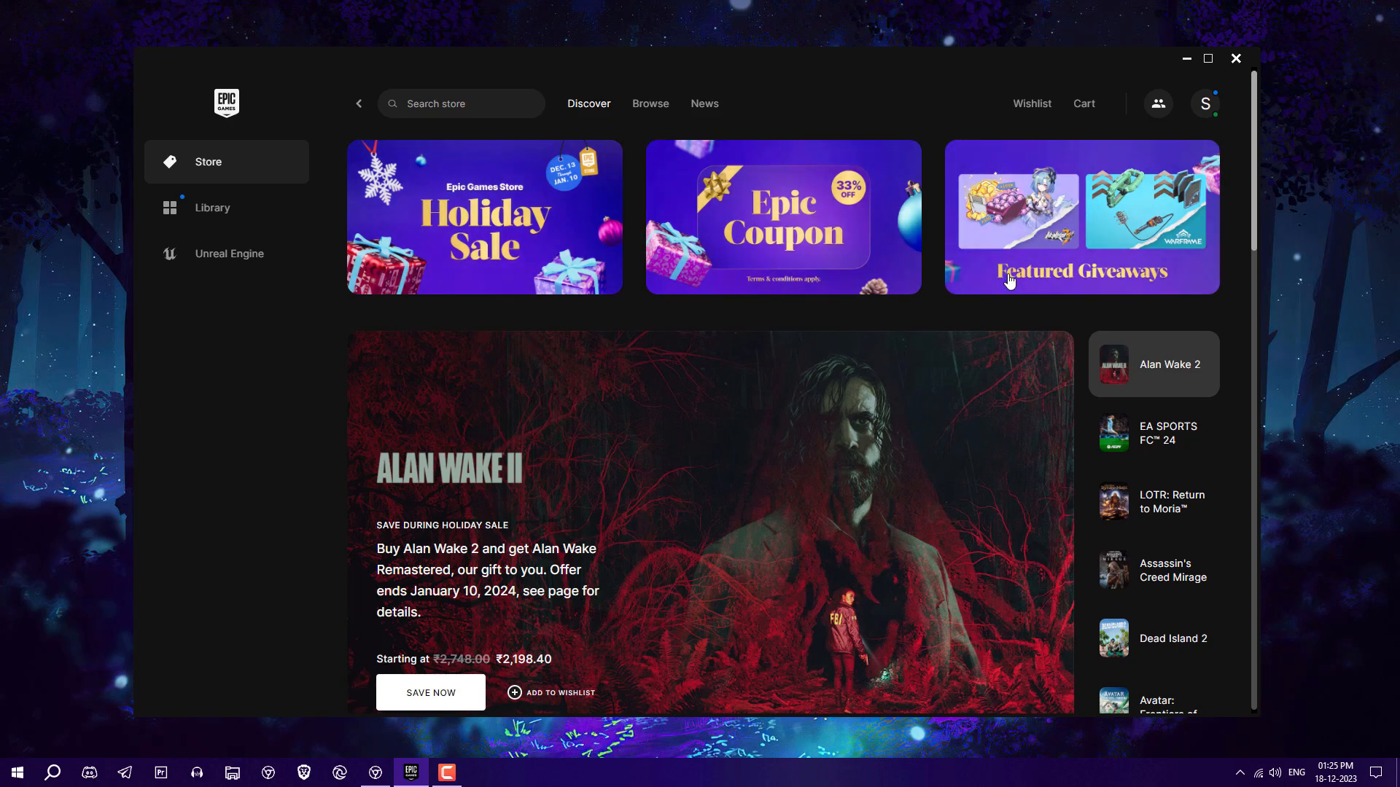
- Scroll the Store Discover page down to the Free Games section with Destiny 2: Legacy Collection
scroll(down, 3)
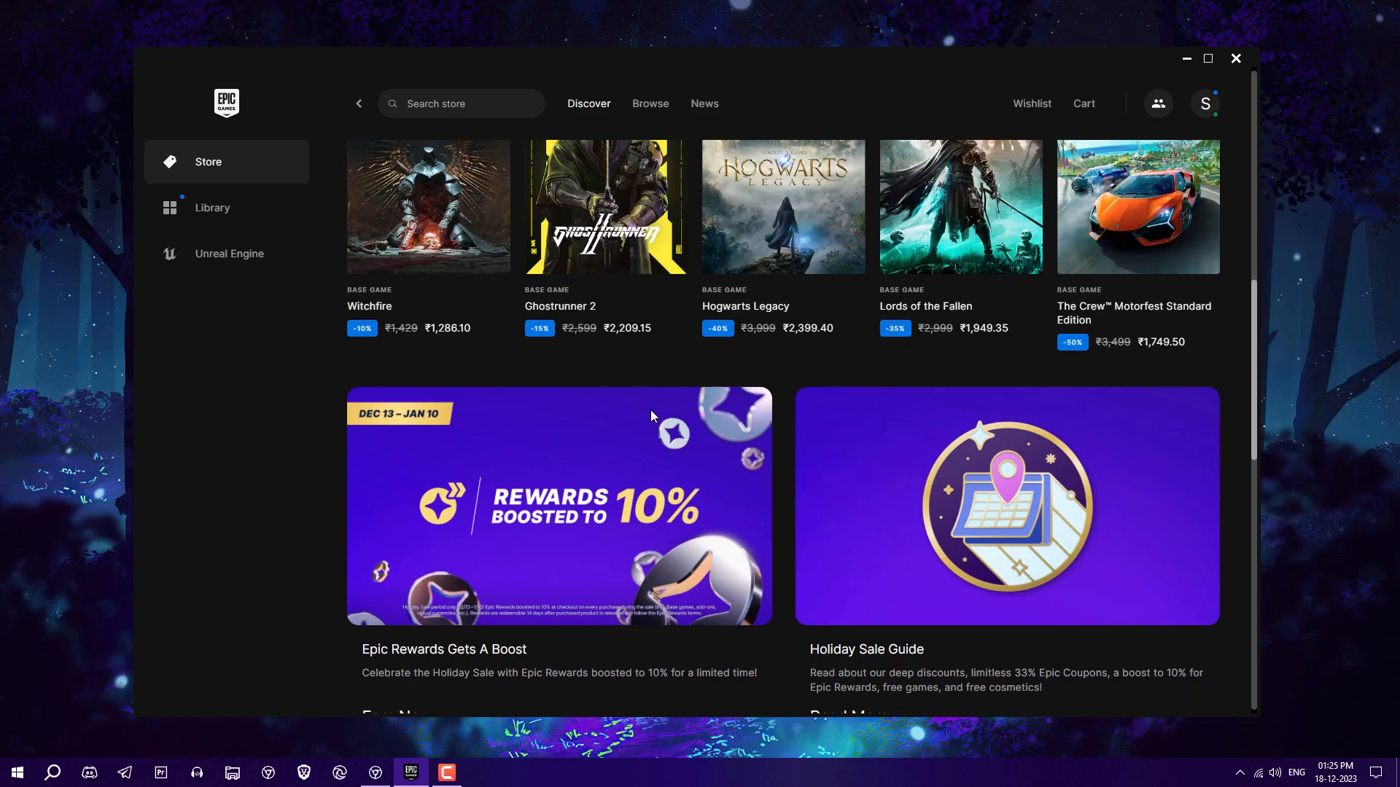
scroll(down, 3)
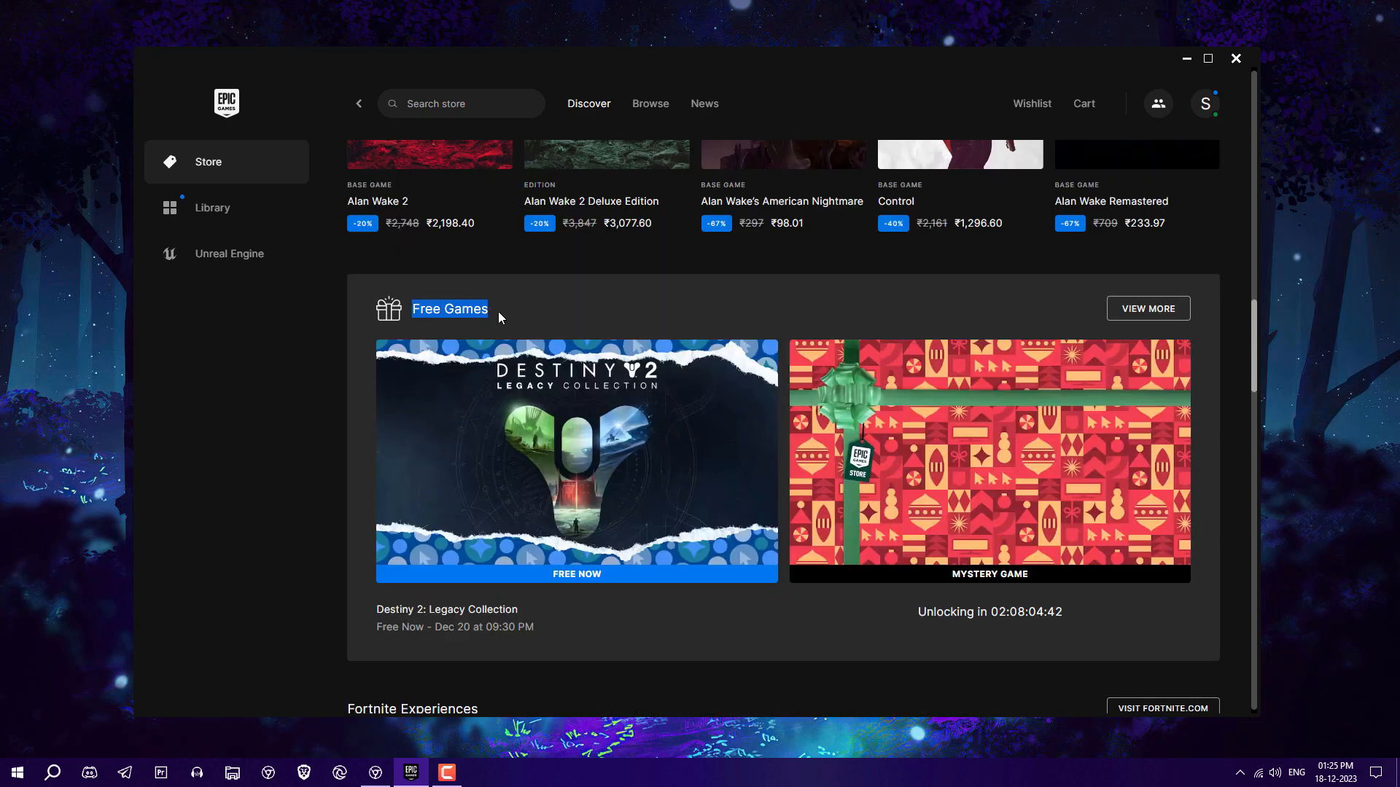
mouse_move(437, 634)
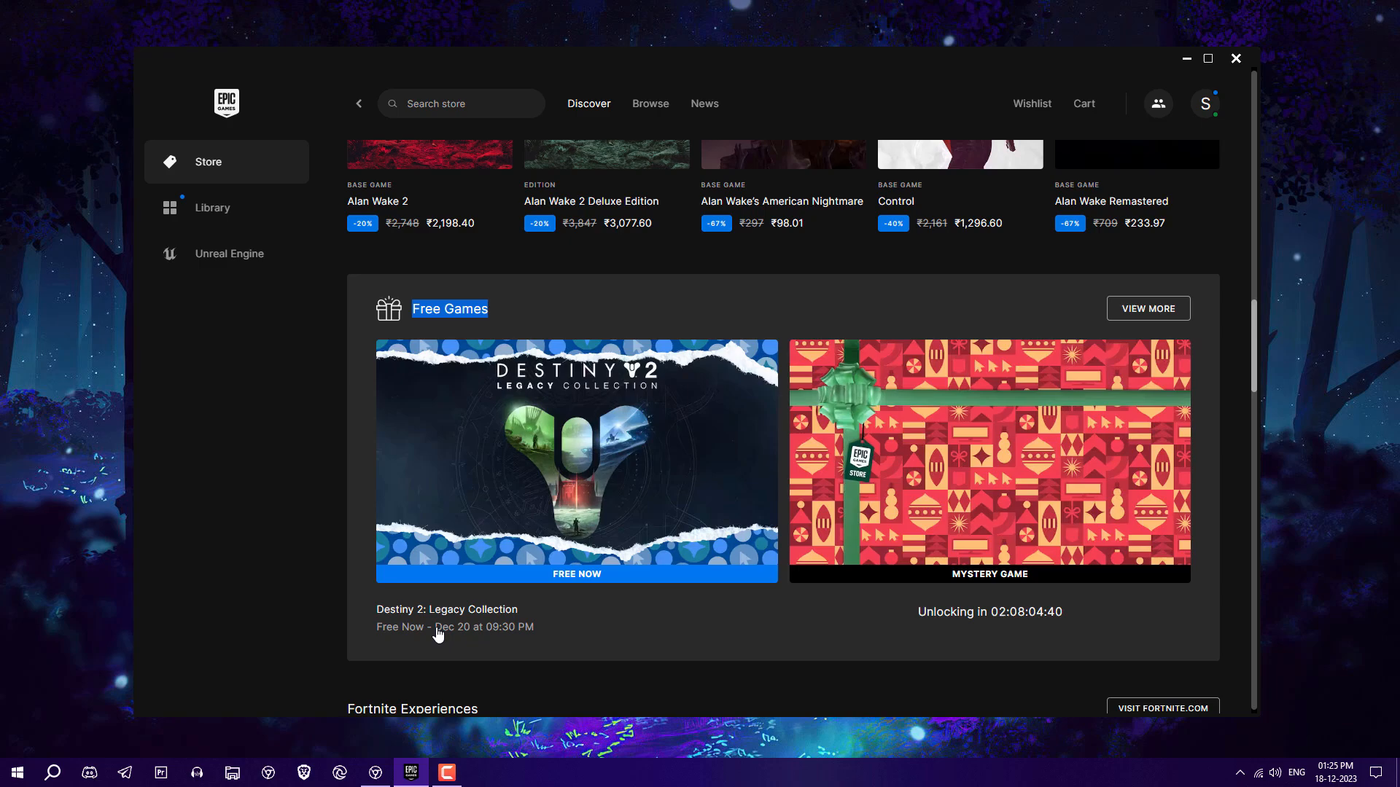
- View the Destiny 2: Legacy Collection store page and browse through its screenshots
click(577, 461)
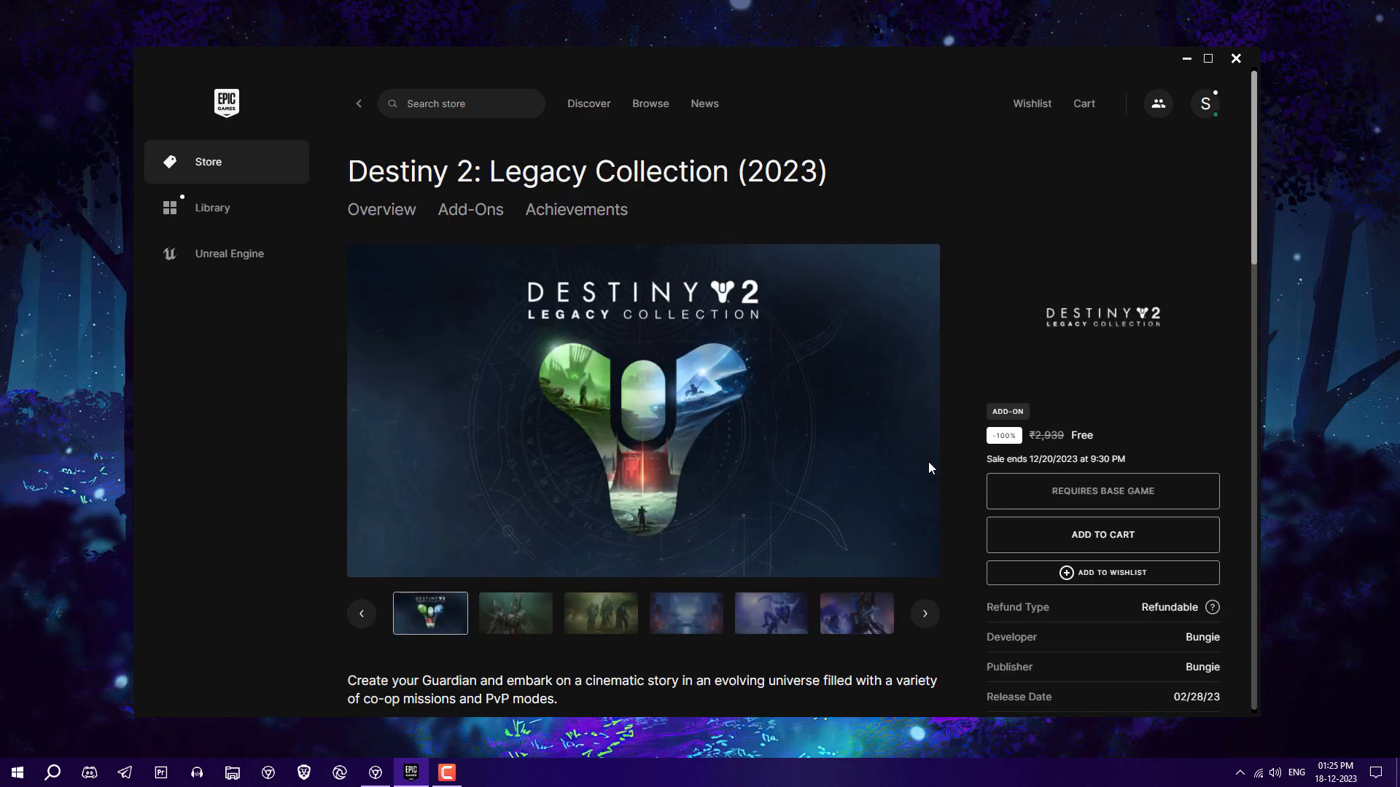
click(917, 411)
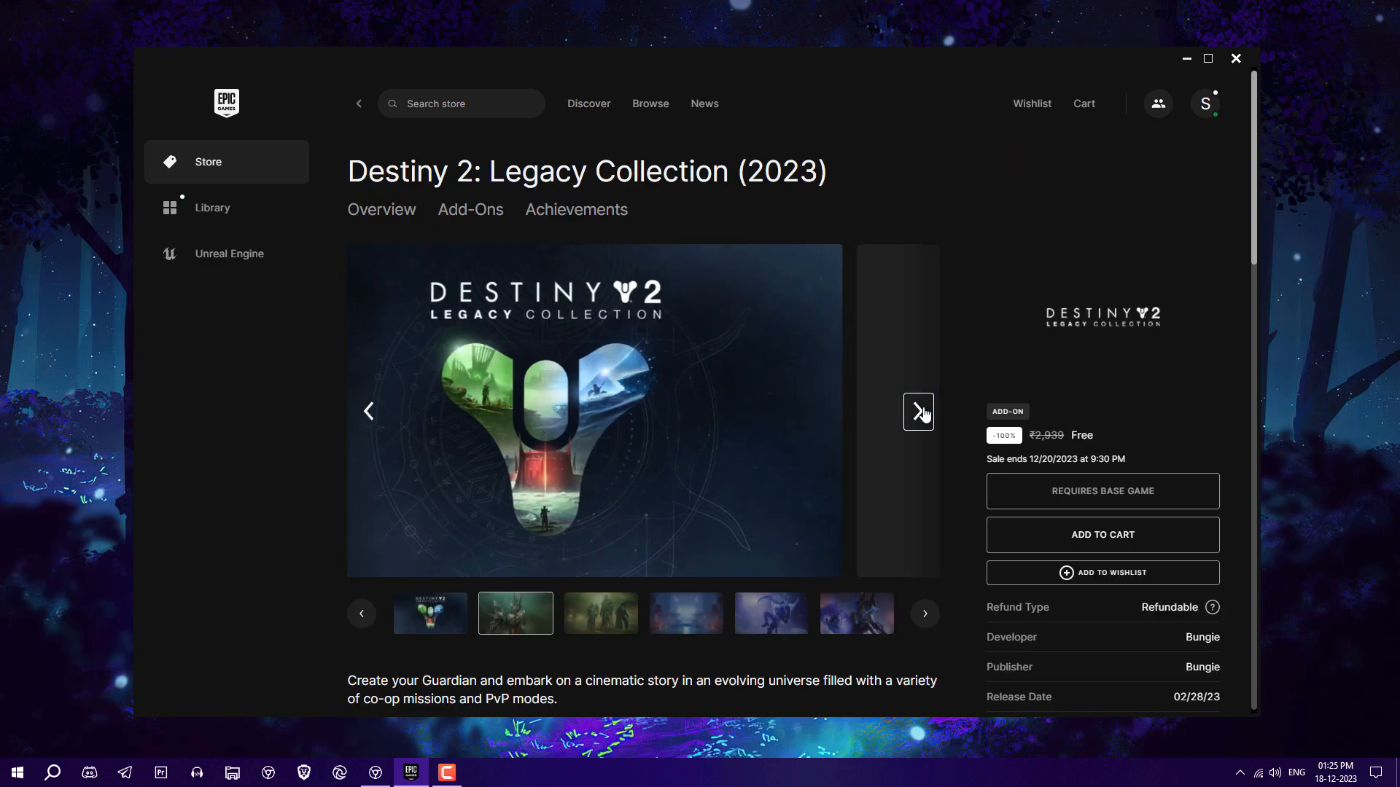
click(917, 411)
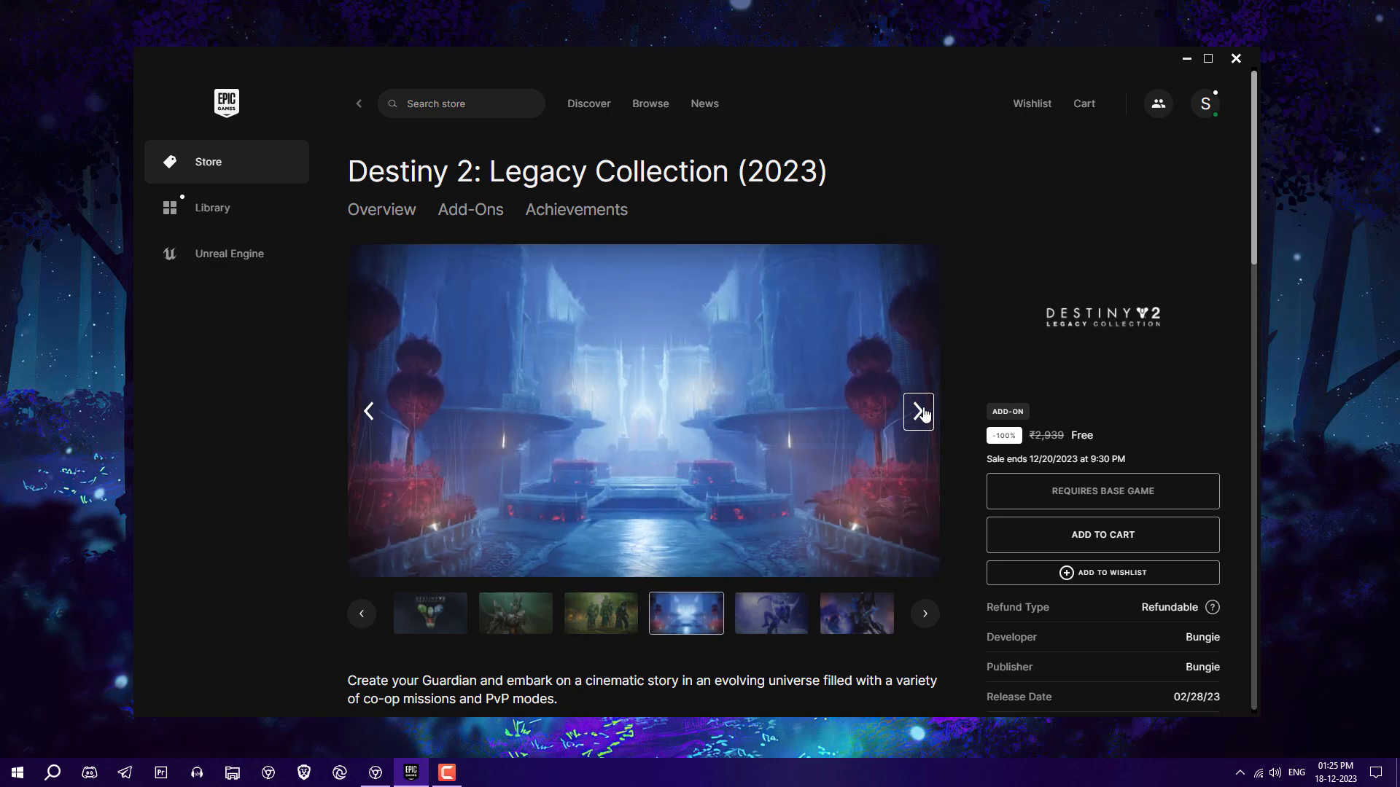
click(917, 411)
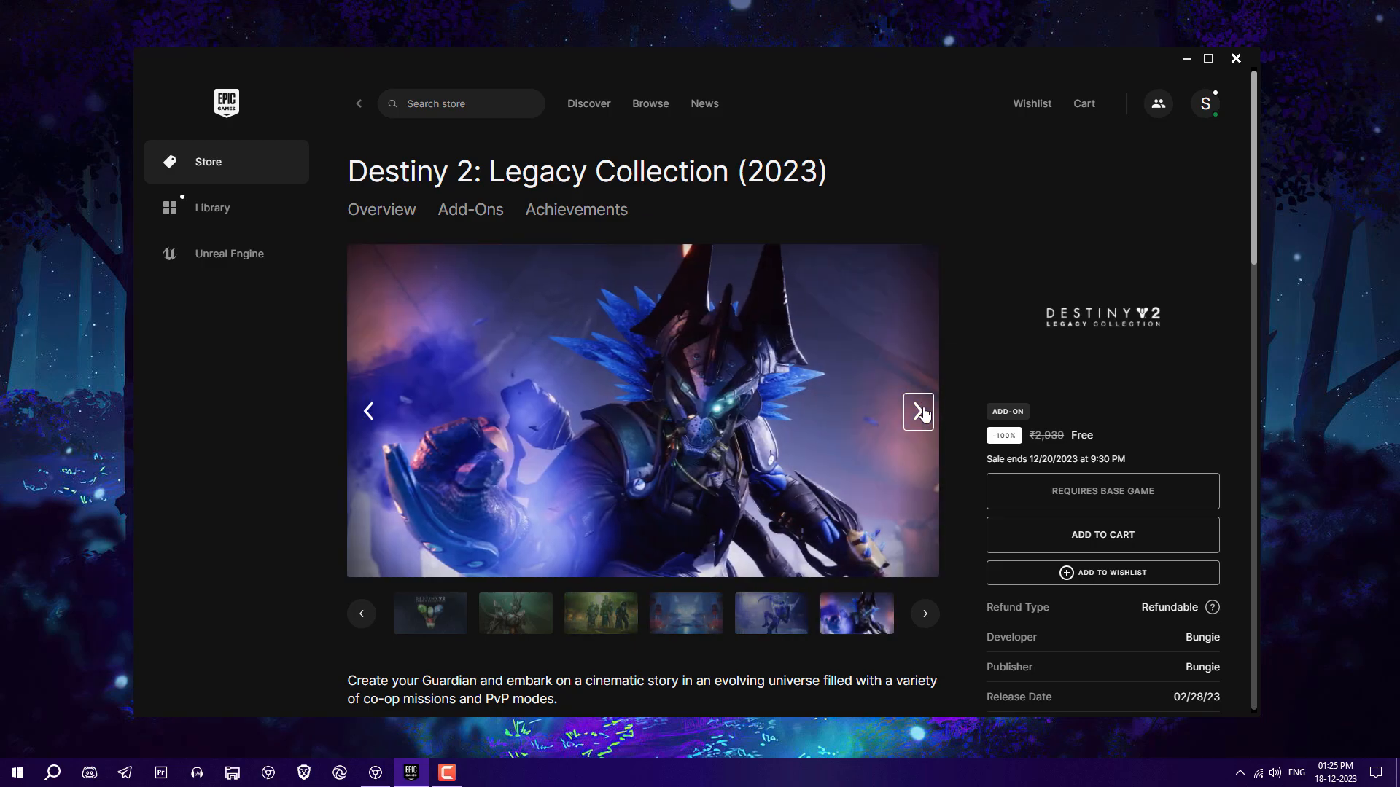
click(917, 411)
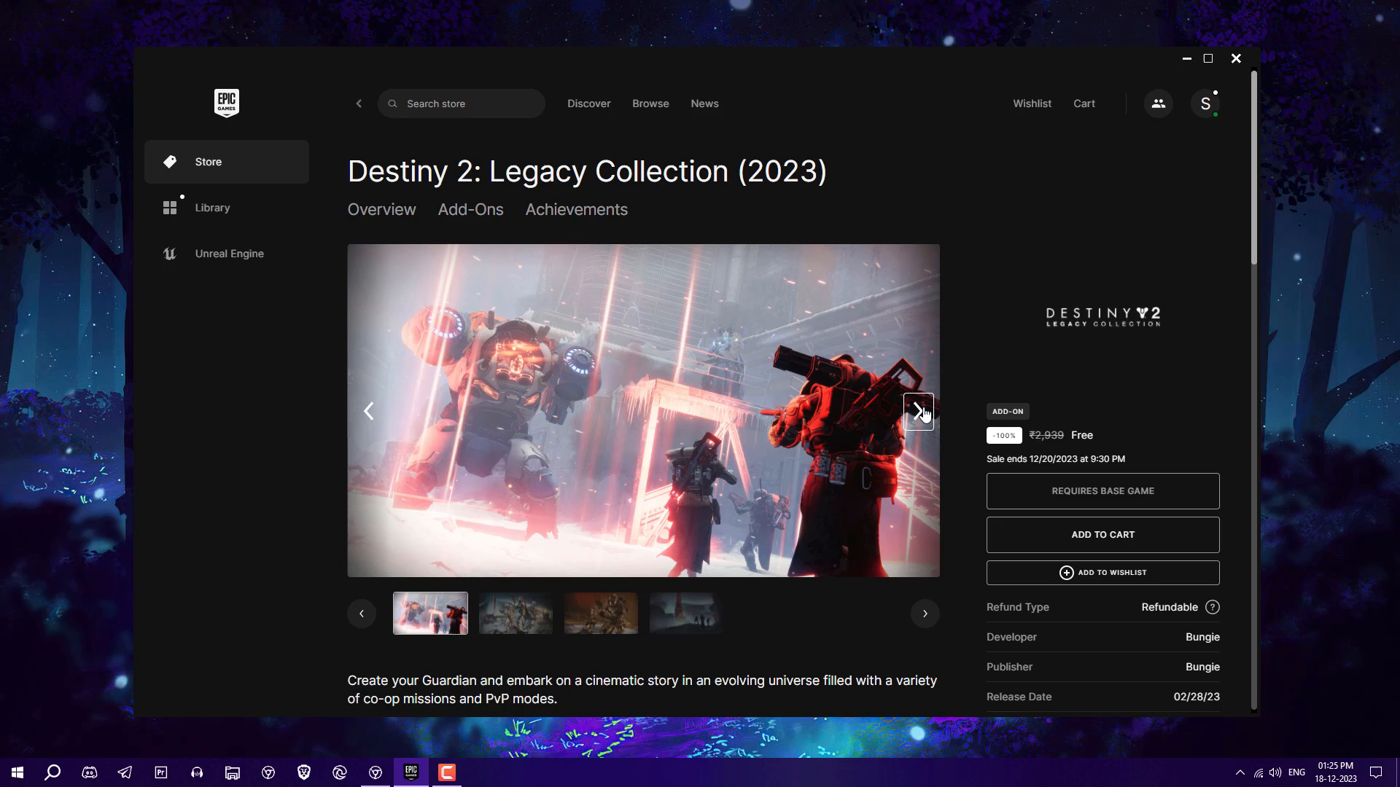
- Review the game's system requirements and add the free collection to the cart
scroll(down, 3)
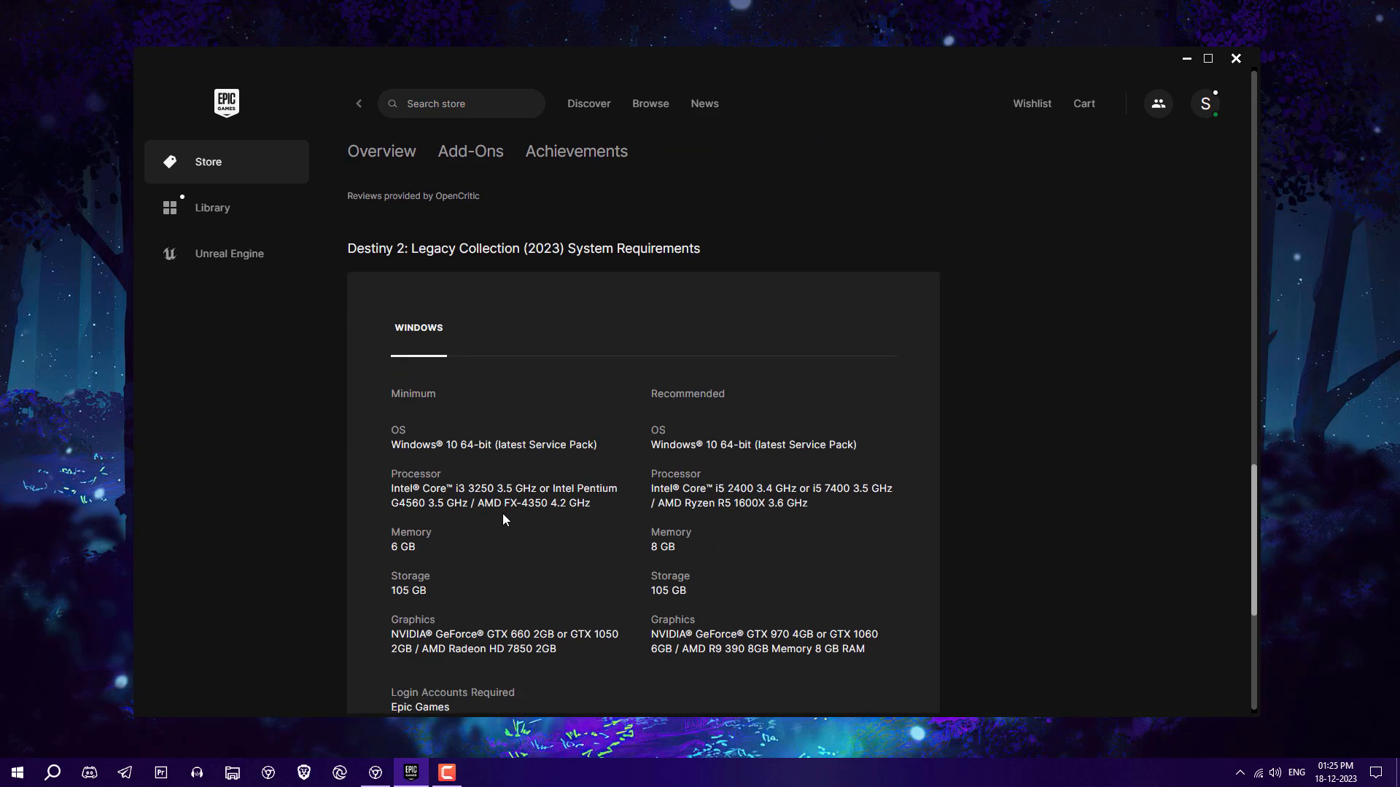
scroll(down, 3)
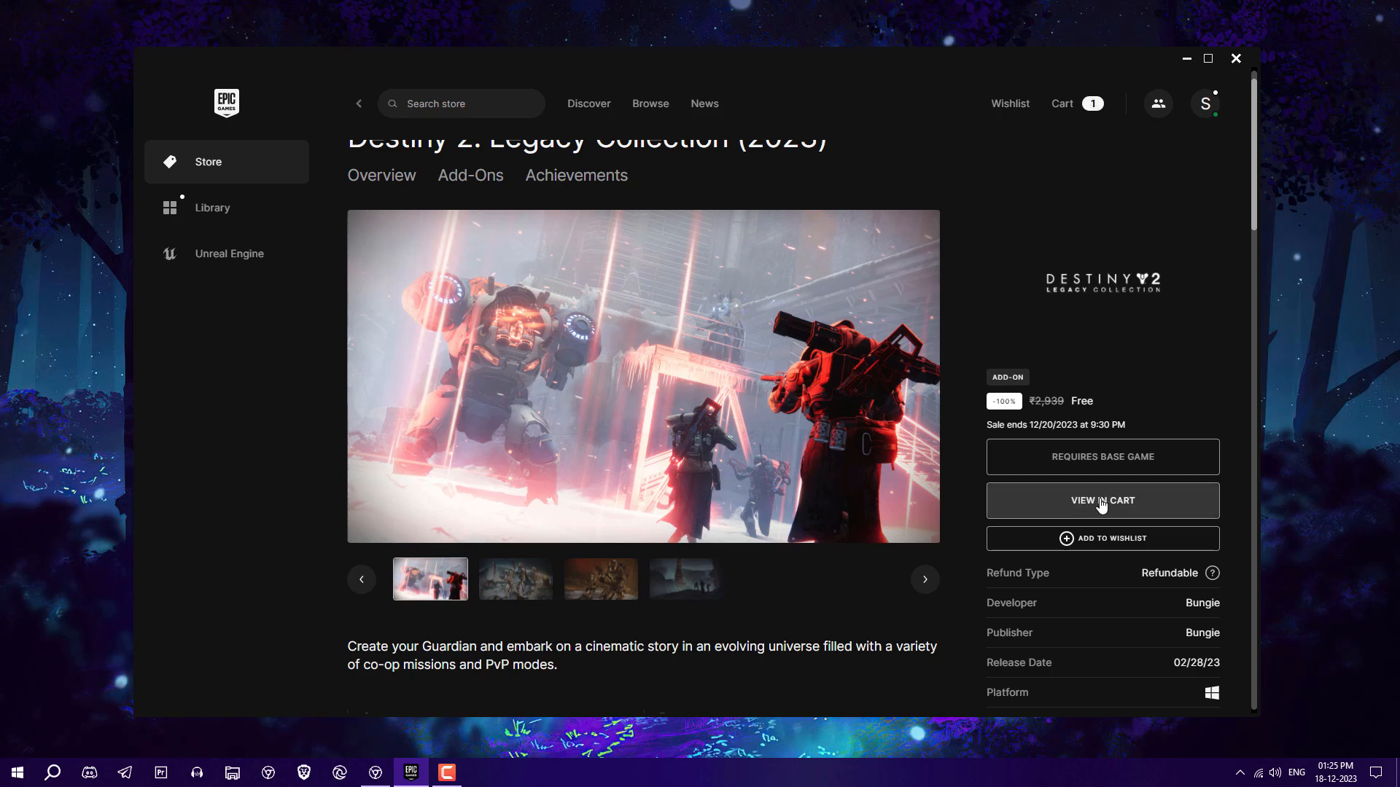
- From the cart, claim the required free Destiny 2 base game
click(1103, 500)
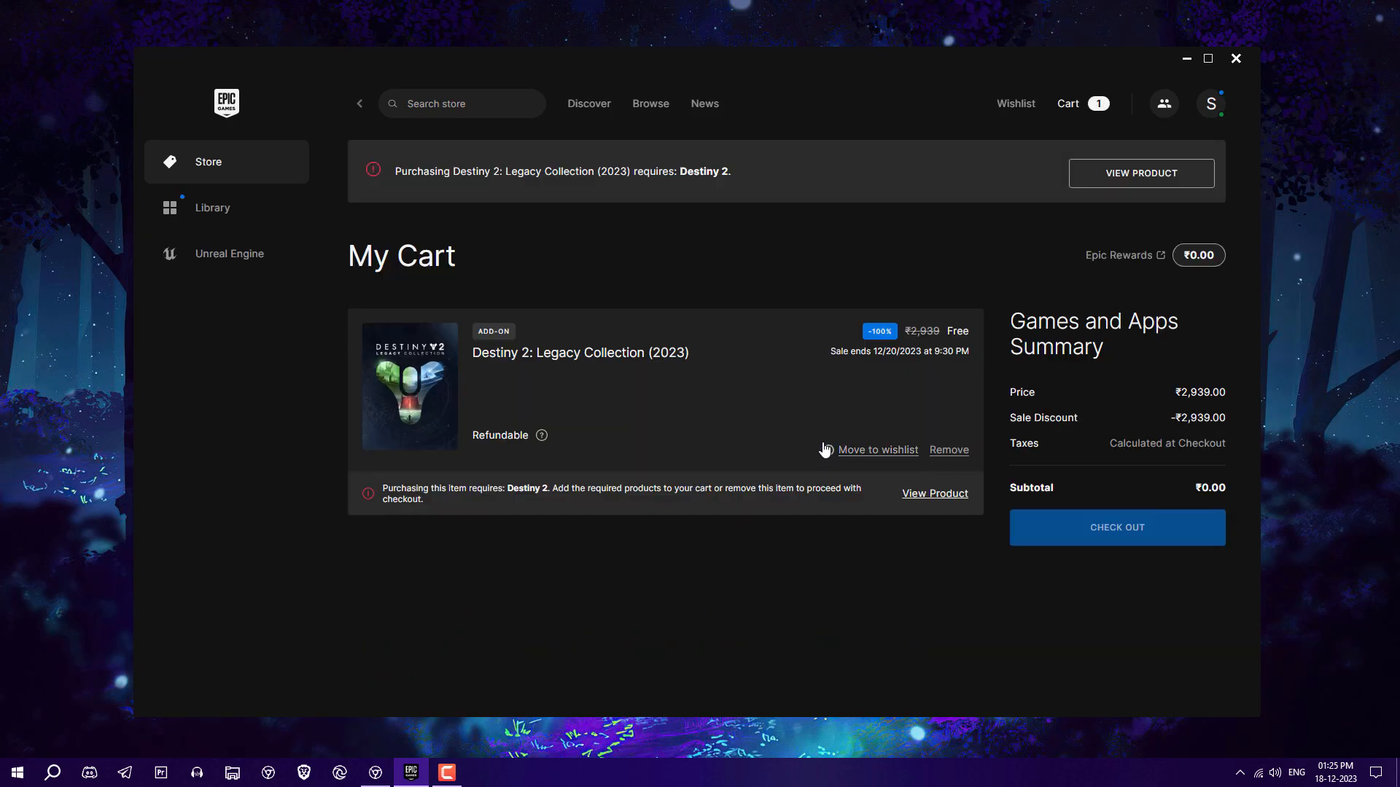
click(935, 494)
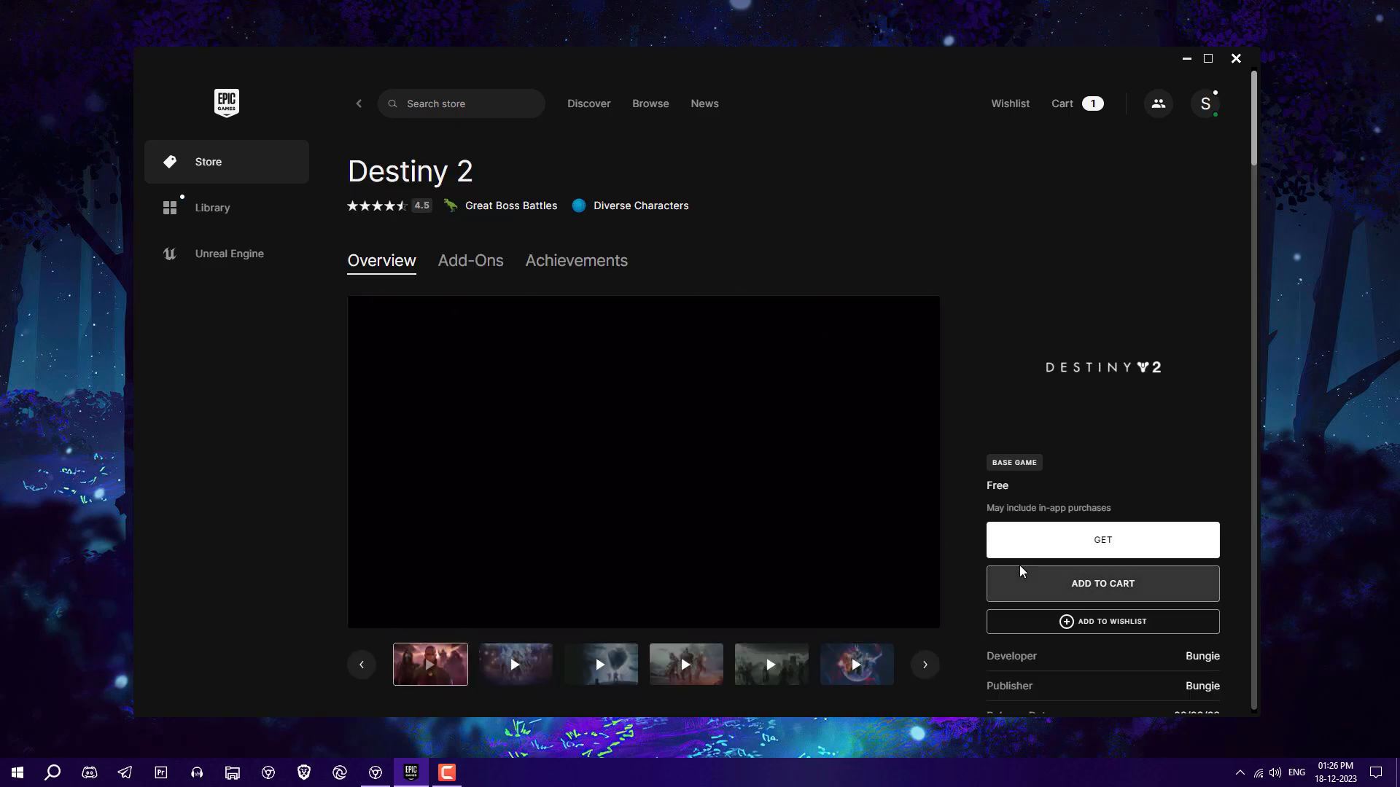
click(1102, 540)
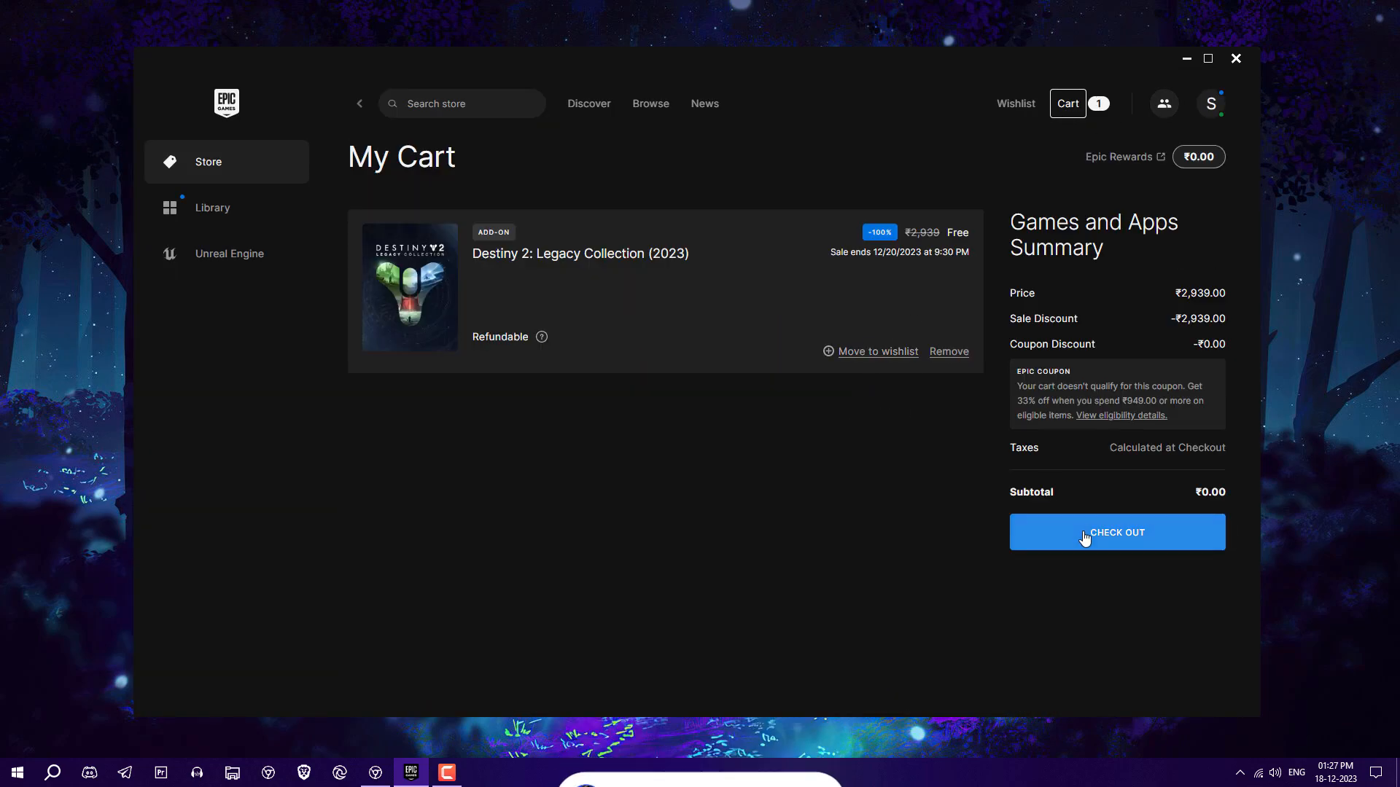
- Check out the free Destiny 2 order and view it in the Library
click(1117, 532)
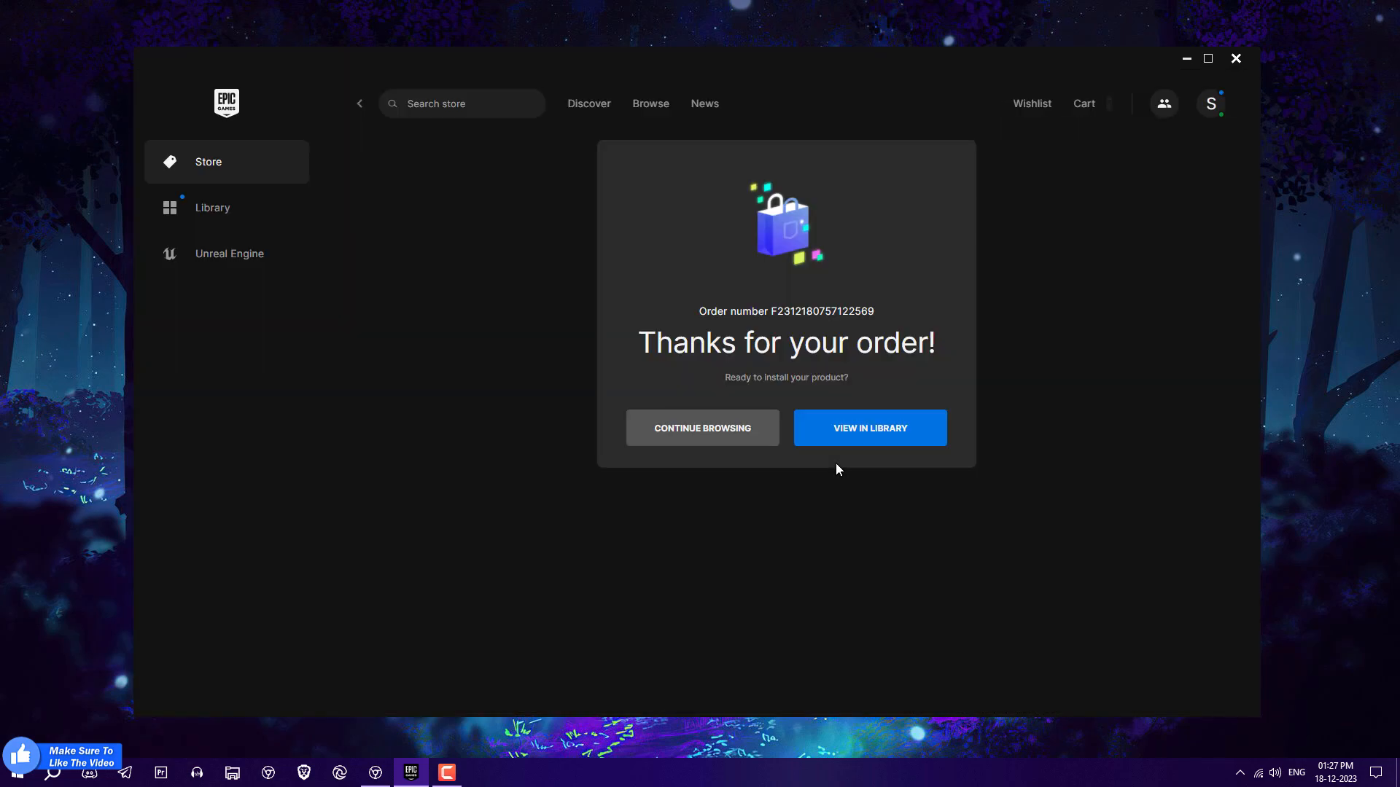
click(869, 428)
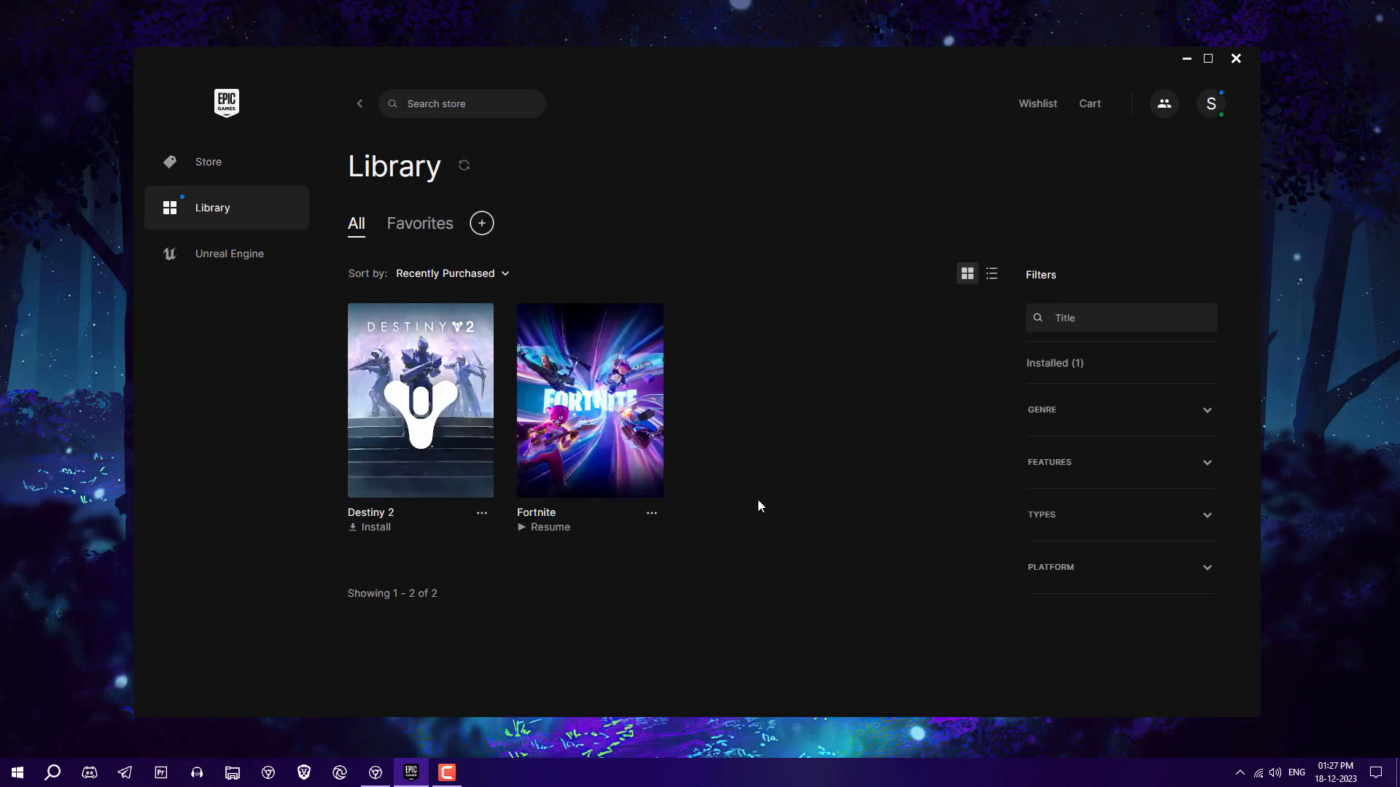
- Install Destiny 2 to the default folder with Auto-Update turned off
click(375, 529)
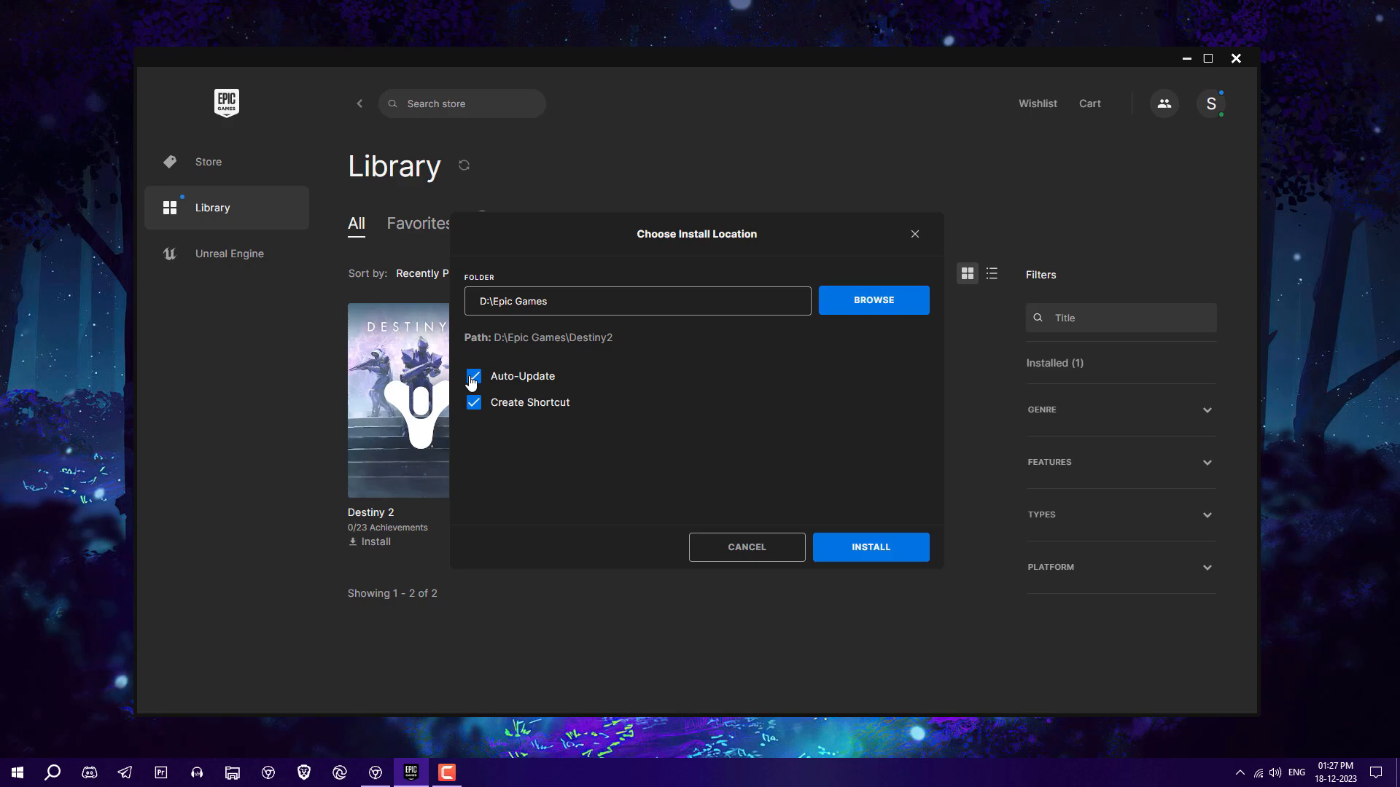
click(474, 376)
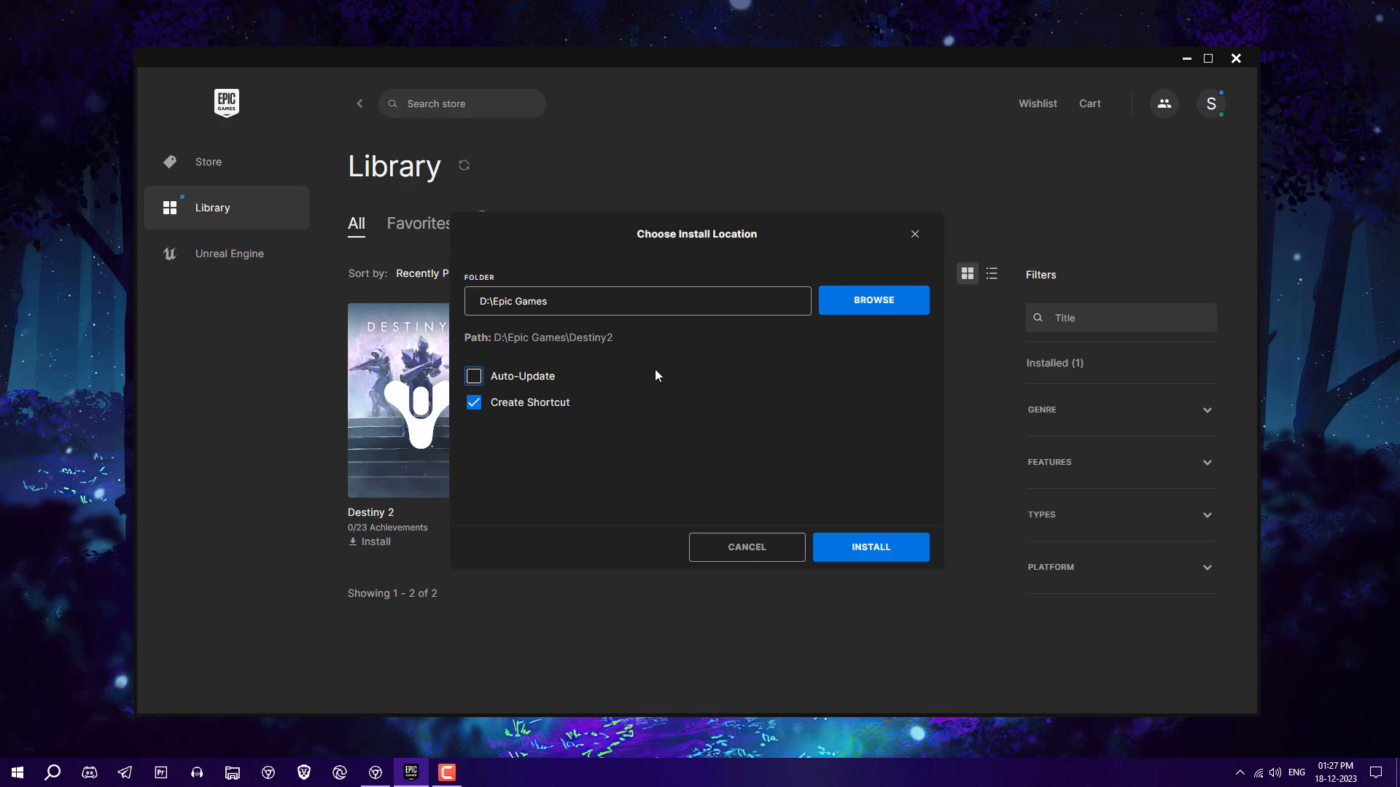
click(869, 546)
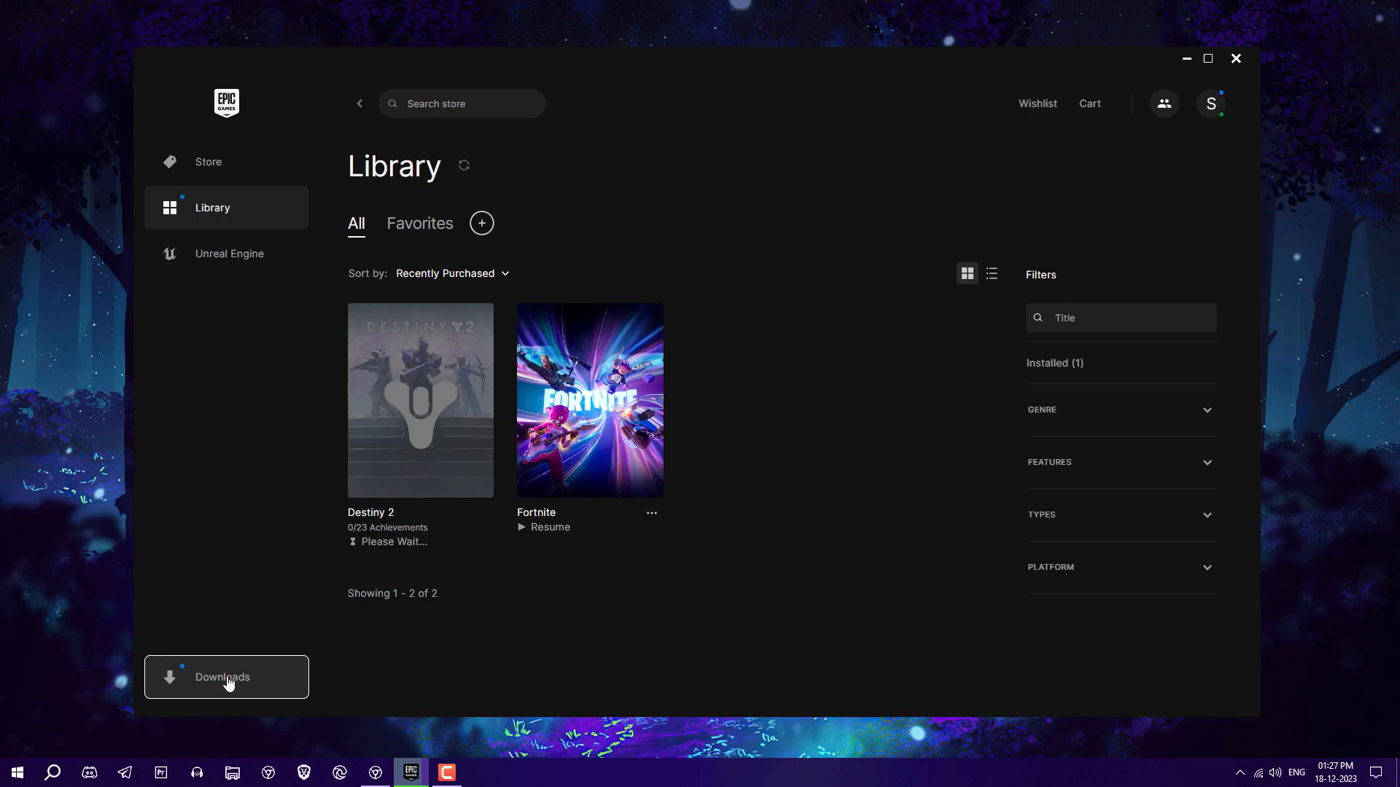
- Watch the Destiny 2 download progress, then return to the store's Free Games section
click(226, 677)
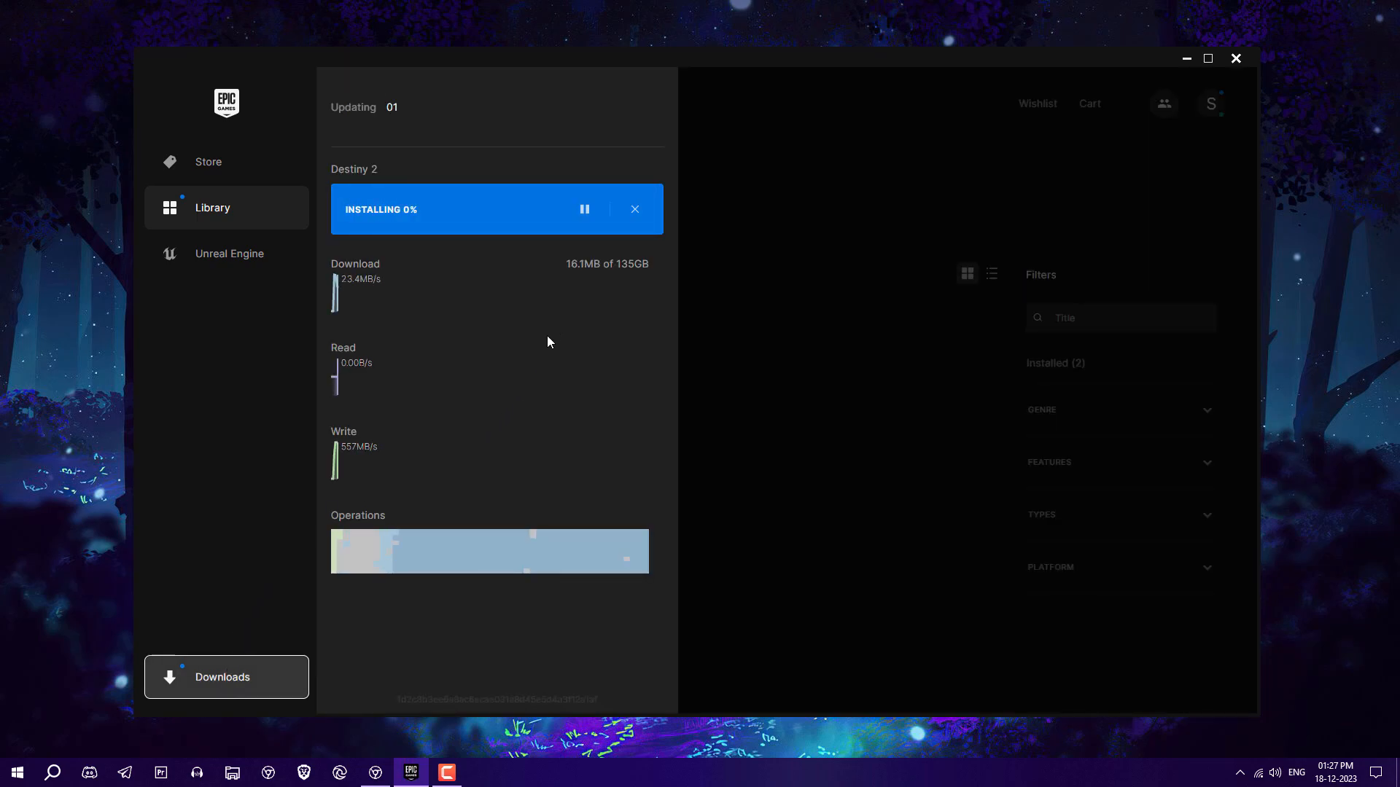
click(208, 162)
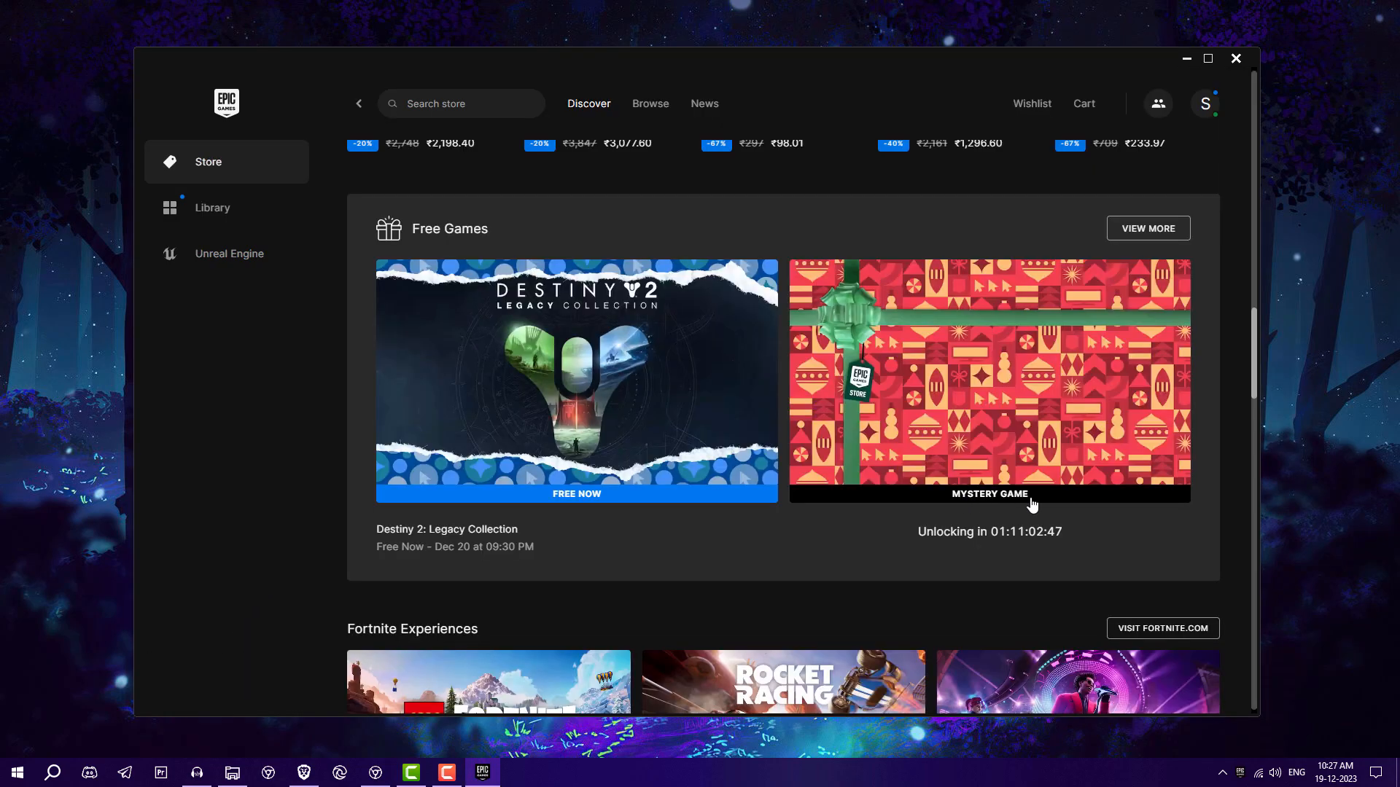
mouse_move(1012, 549)
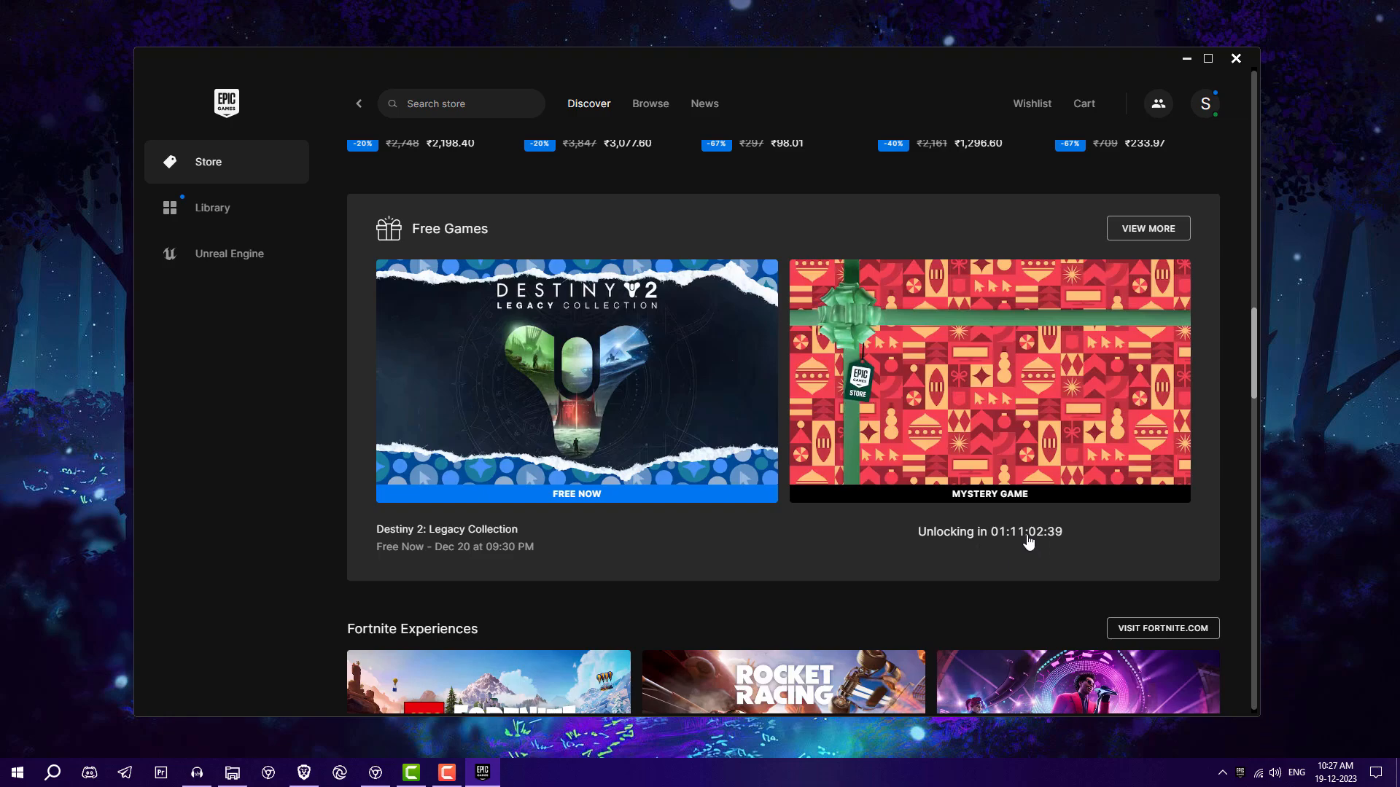
mouse_move(938, 437)
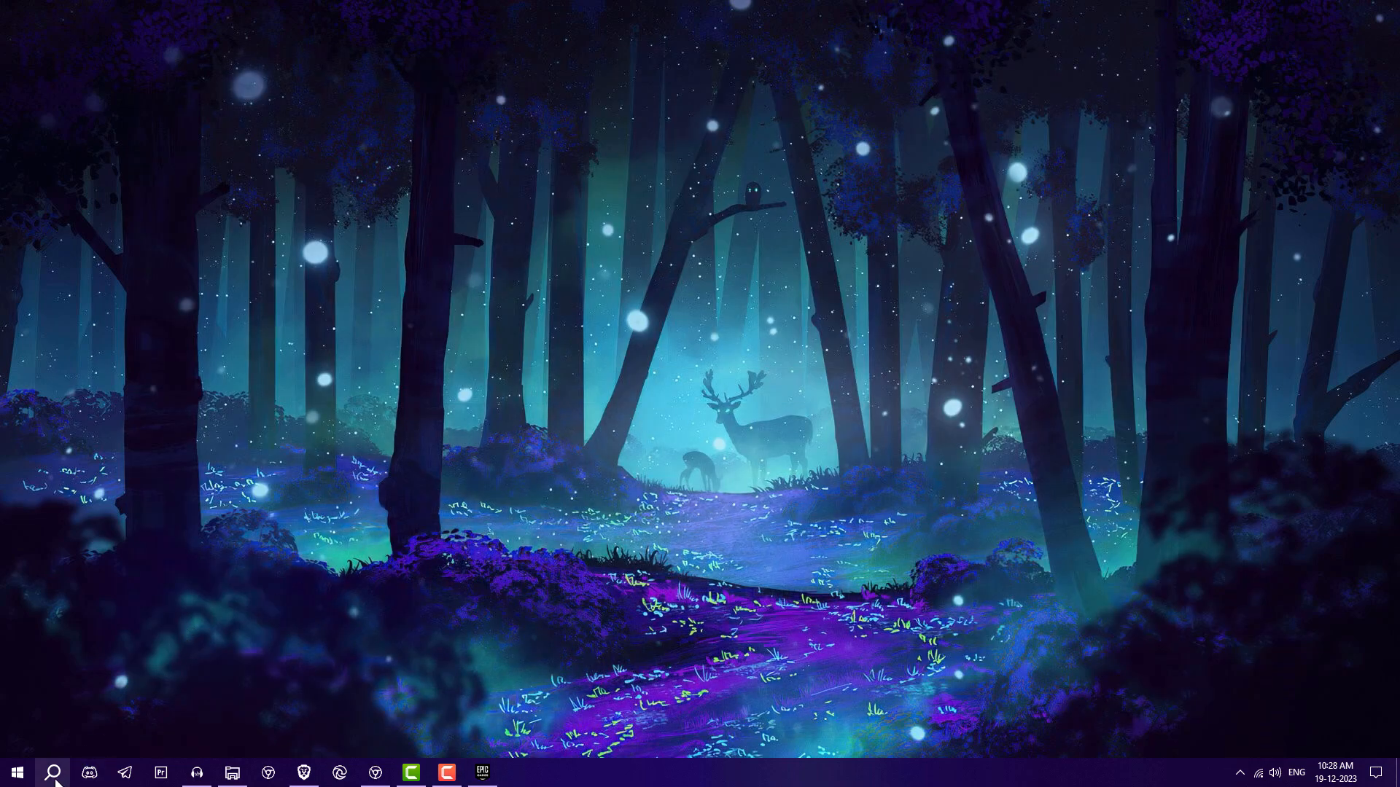
- Launch Steam, go to the Library home and view the Counter-Strike 2 page
click(52, 773)
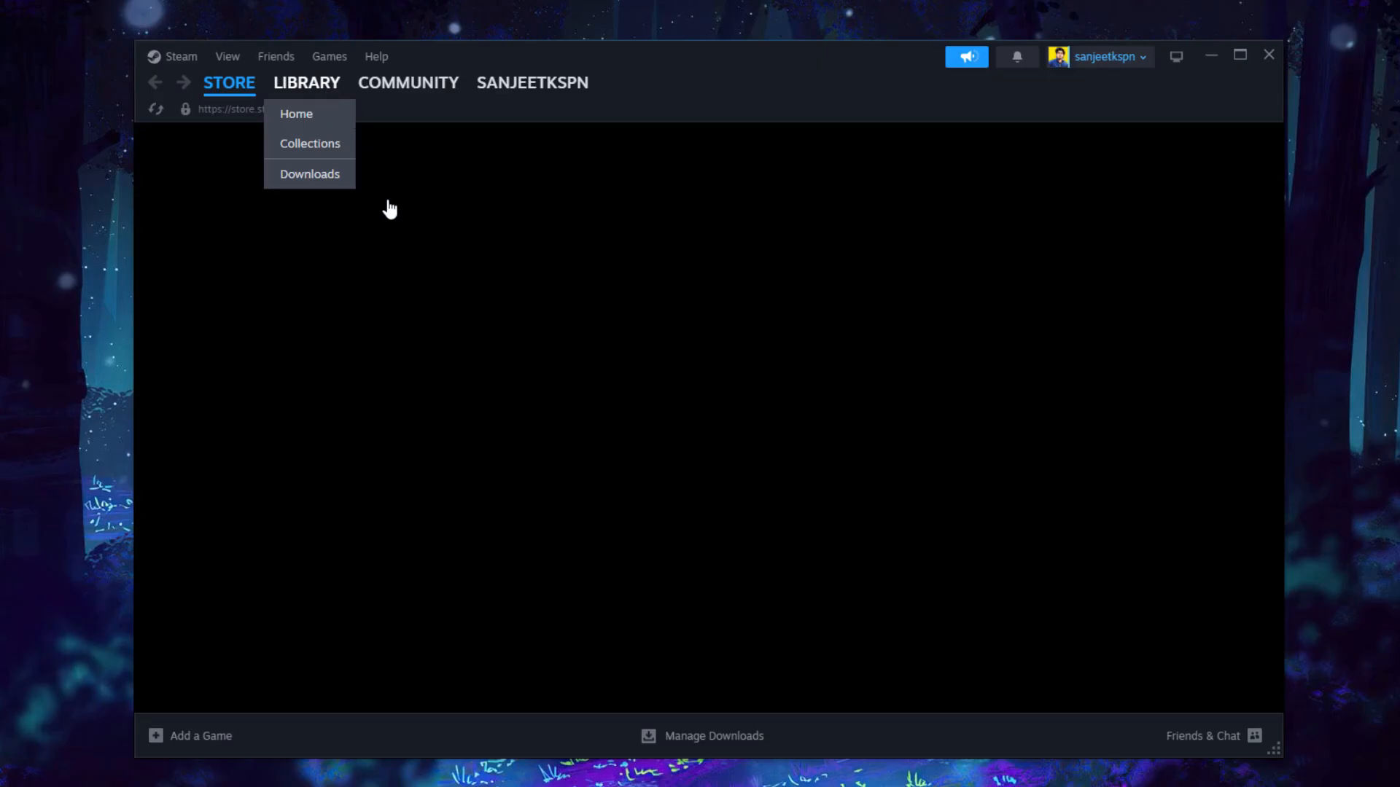
click(296, 114)
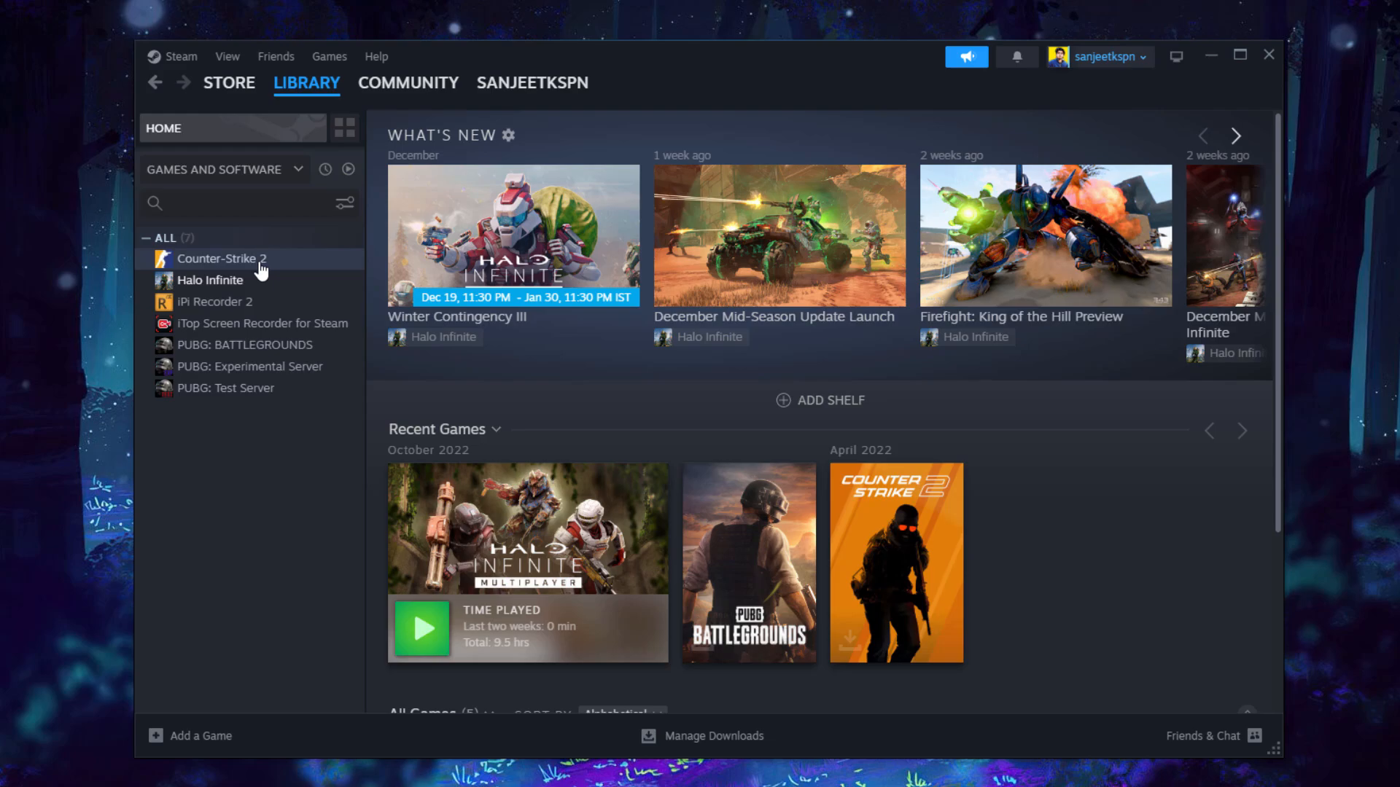
click(221, 260)
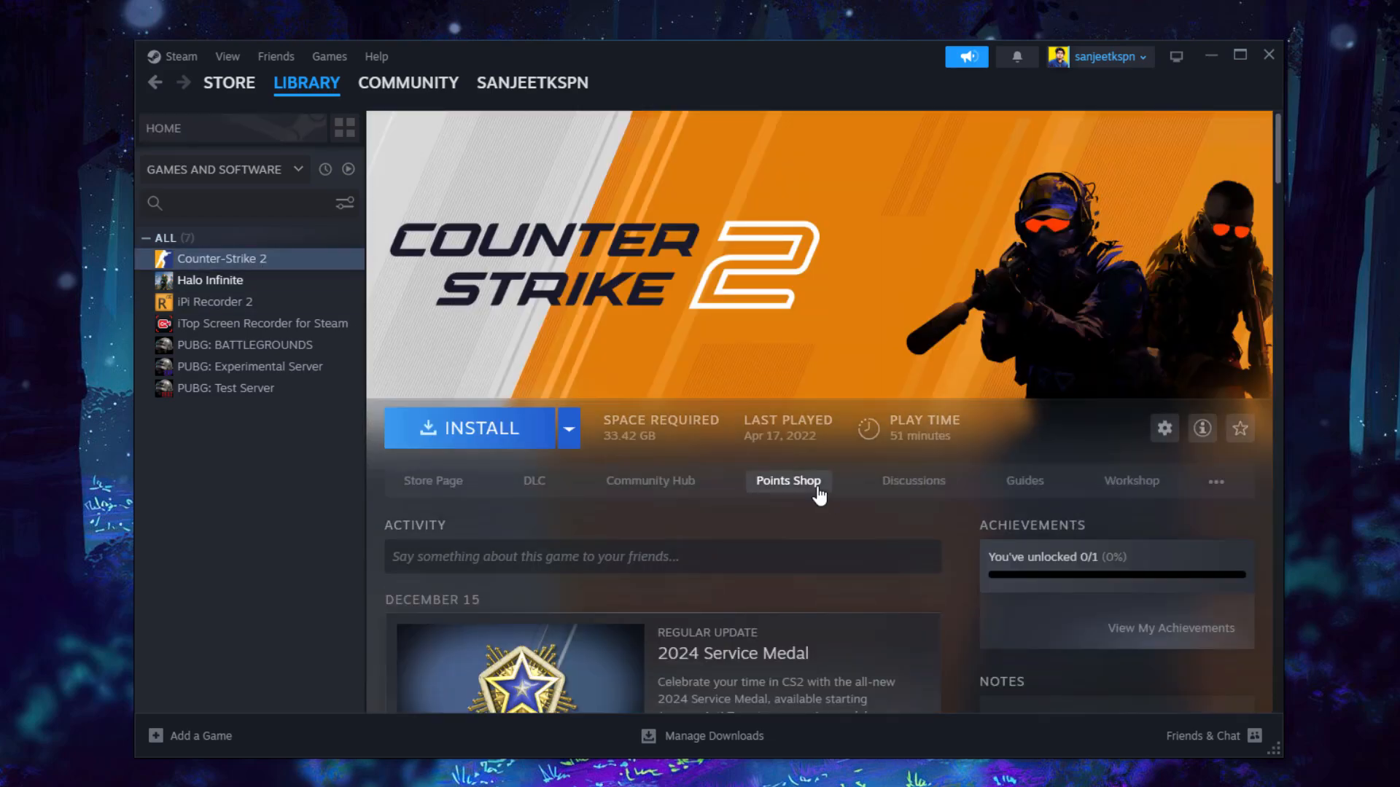
- View the Halo Infinite page, then move on to the Steam store's Free to Play listings
click(210, 280)
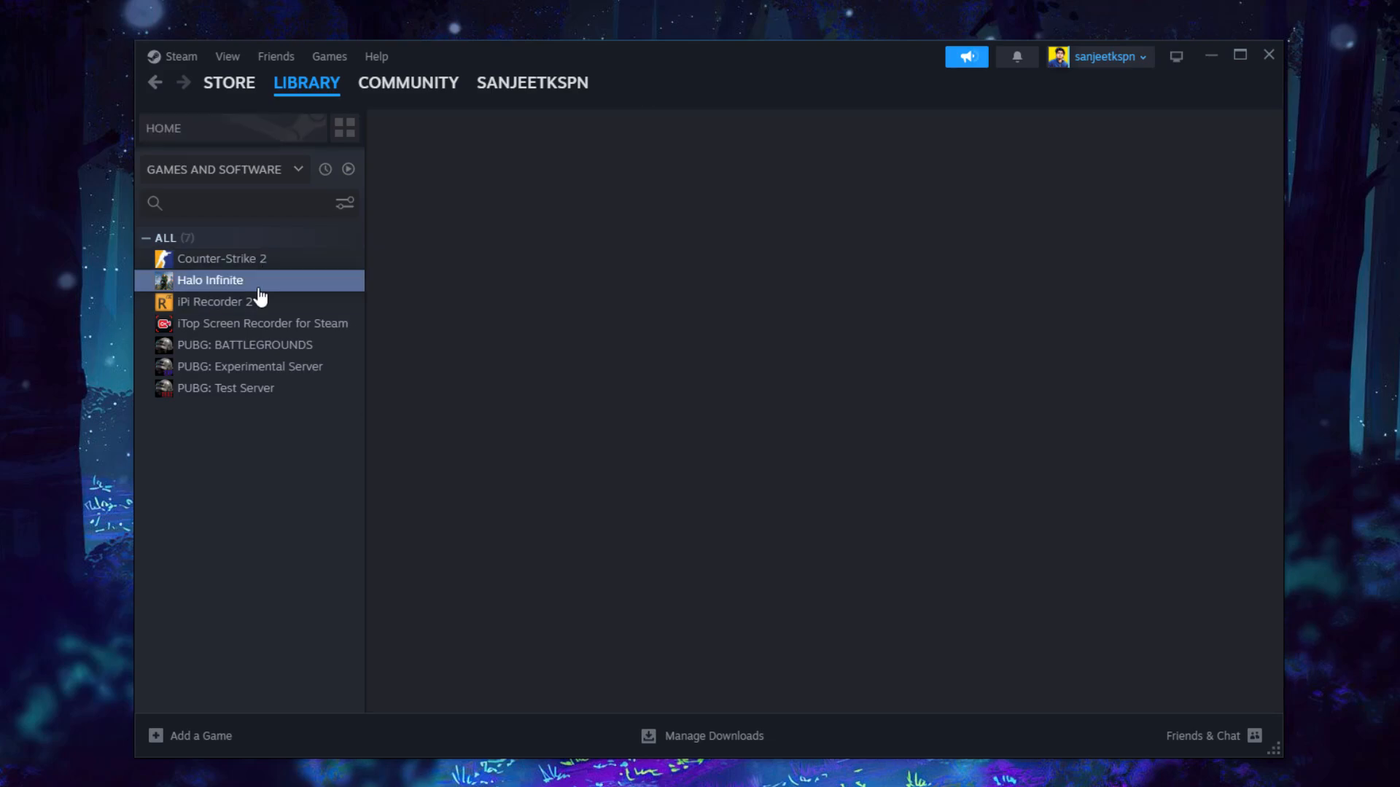
click(209, 280)
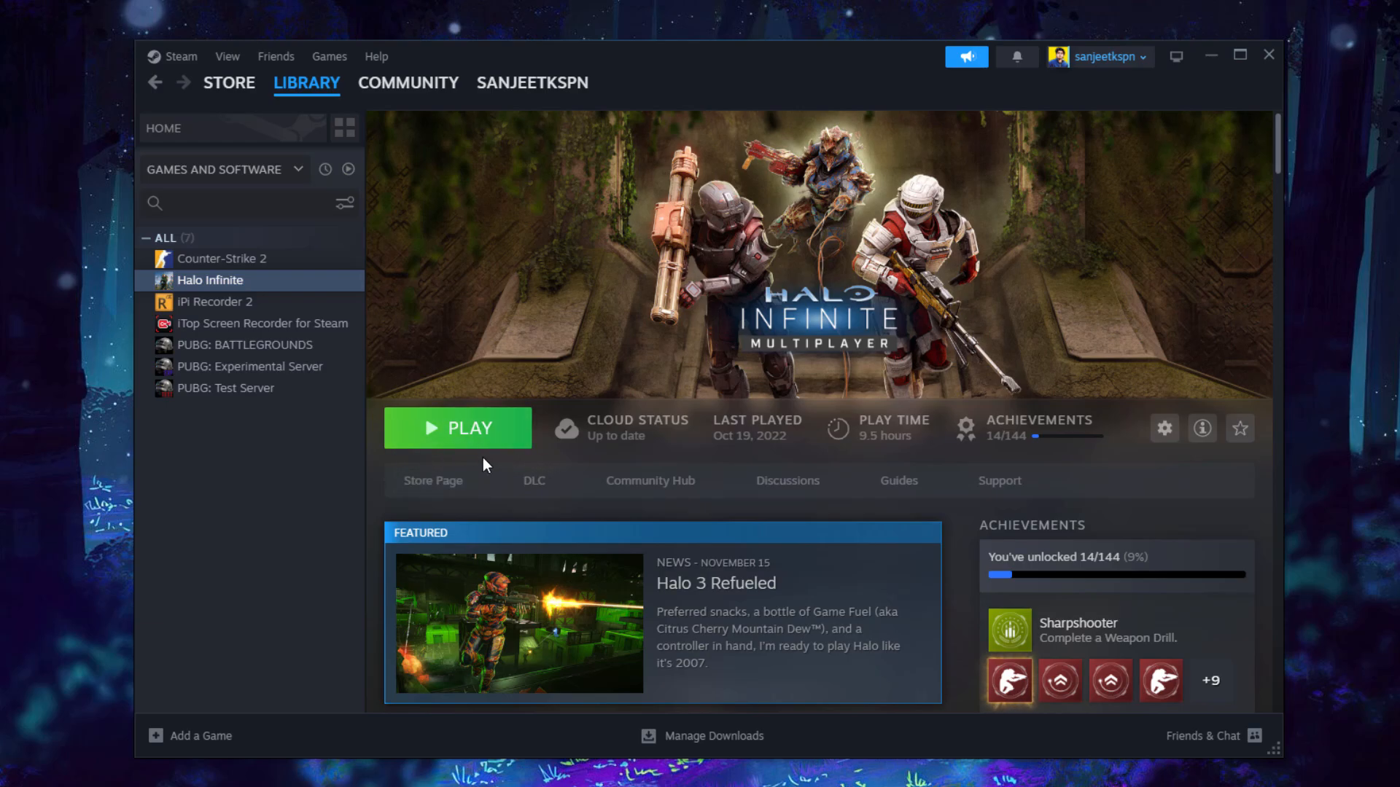
click(458, 427)
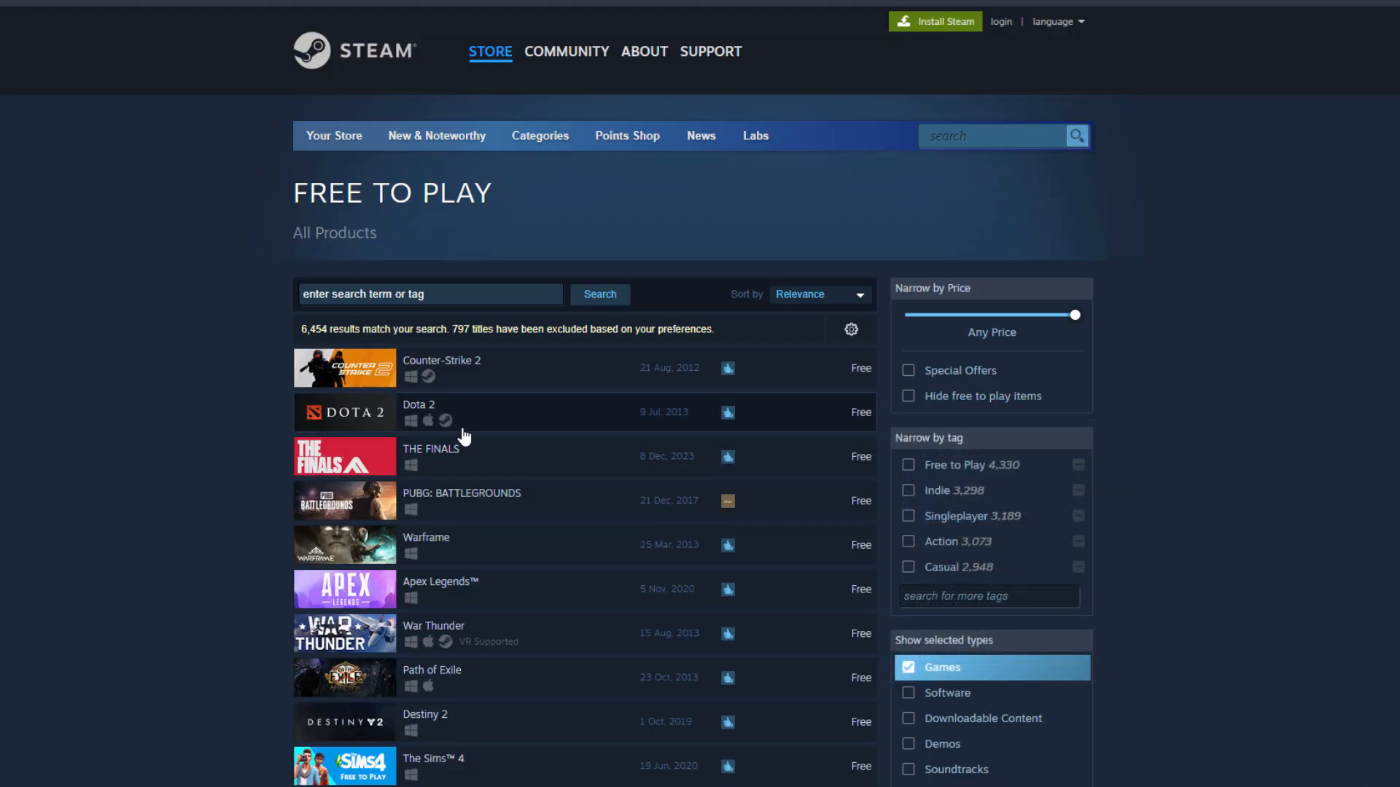
mouse_move(522, 478)
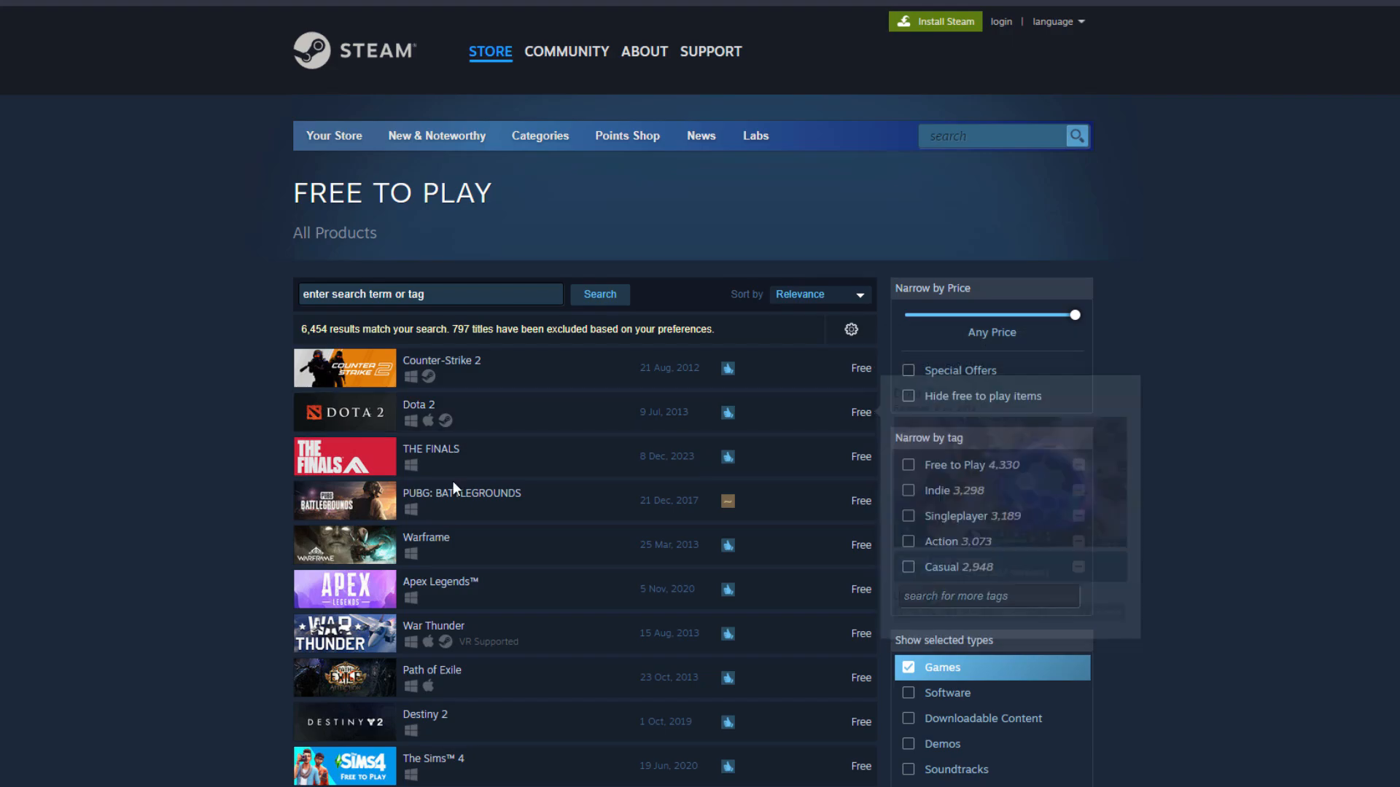
mouse_move(451, 549)
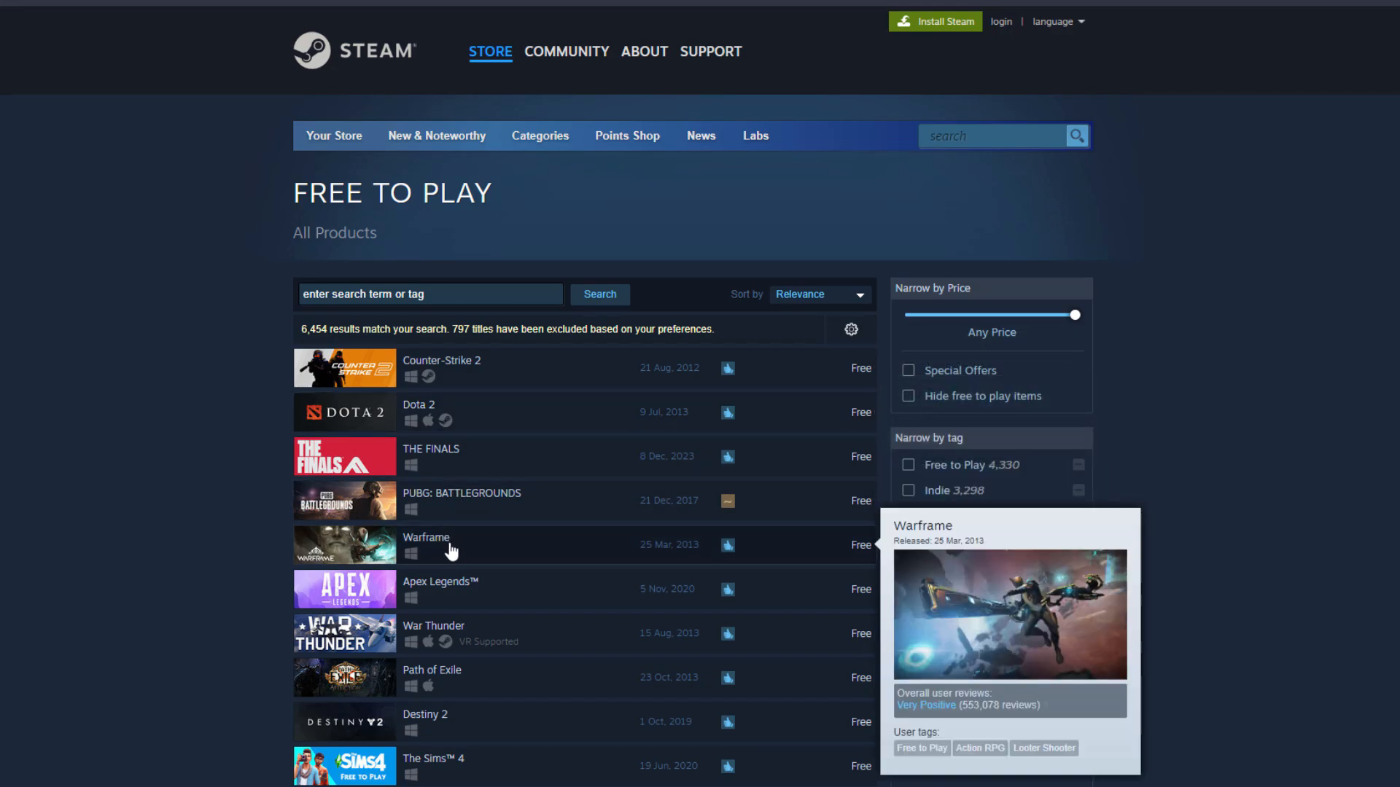
mouse_move(1195, 411)
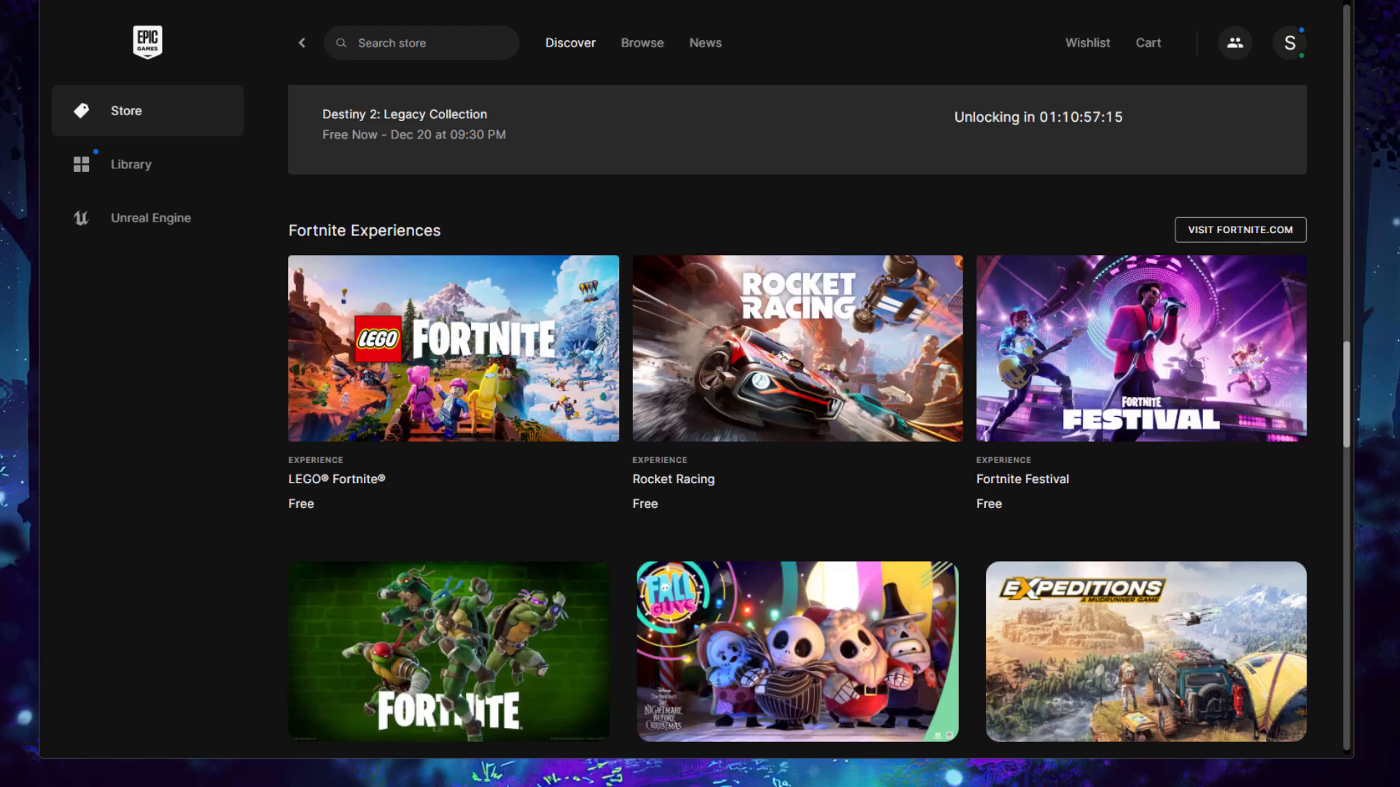
mouse_move(971, 455)
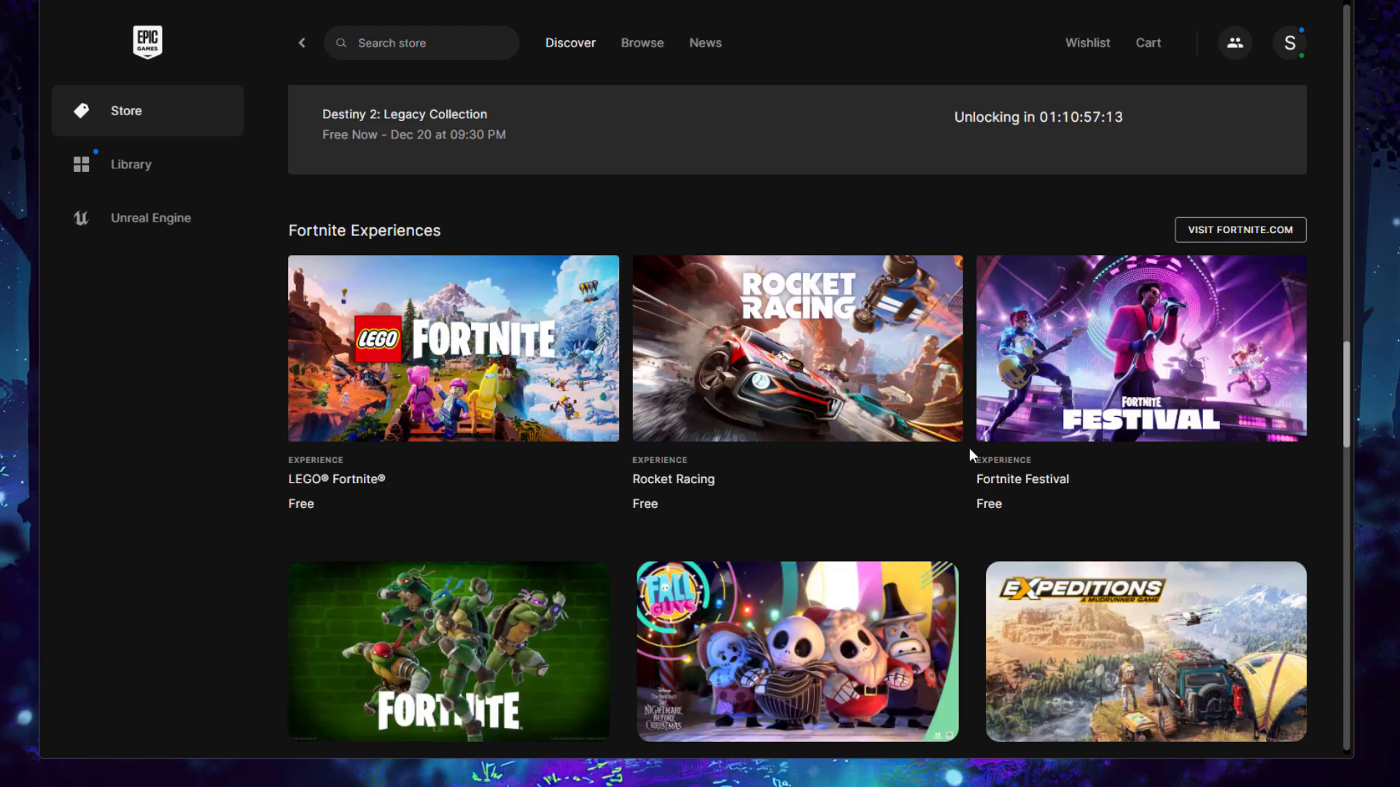